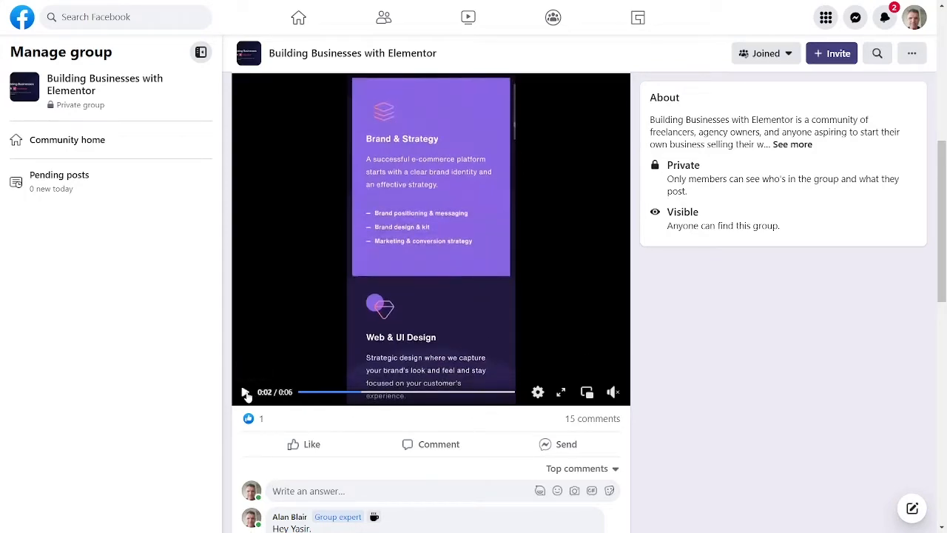
Play the group post's demo video showing the animated service cards.
left_click(245, 392)
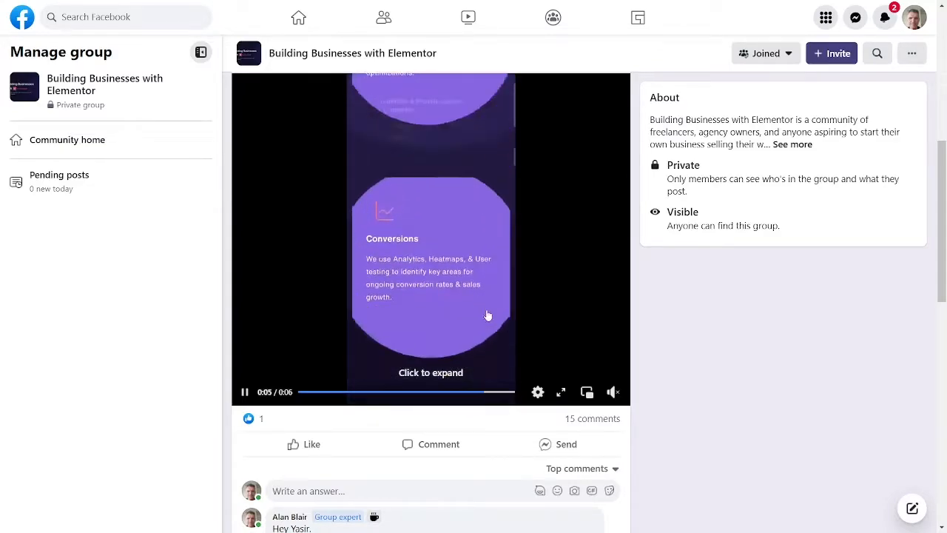
left_click(336, 392)
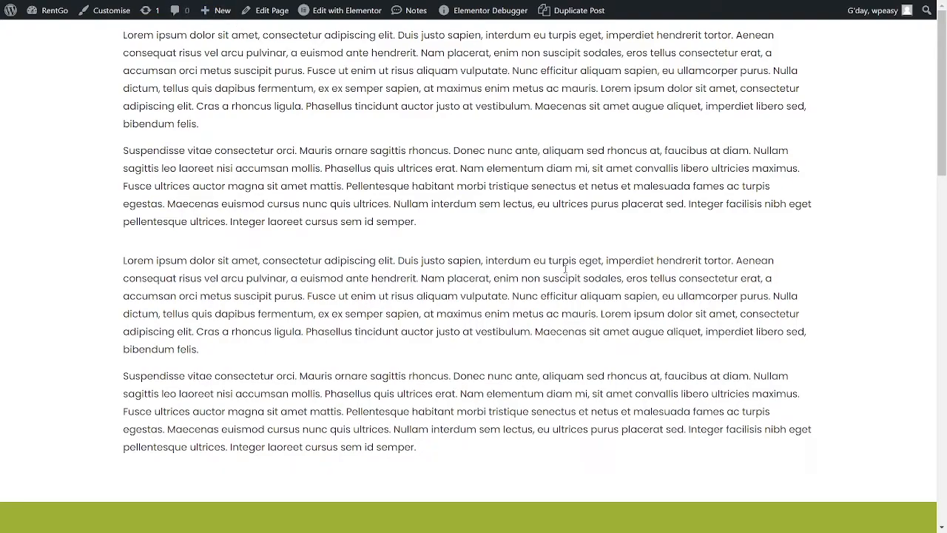
mouse_move(667, 245)
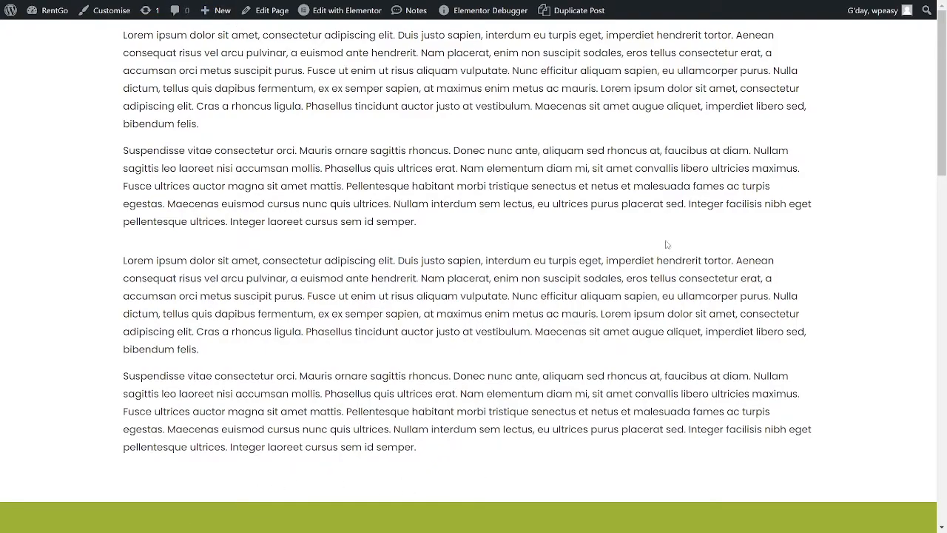
scroll("down", 3)
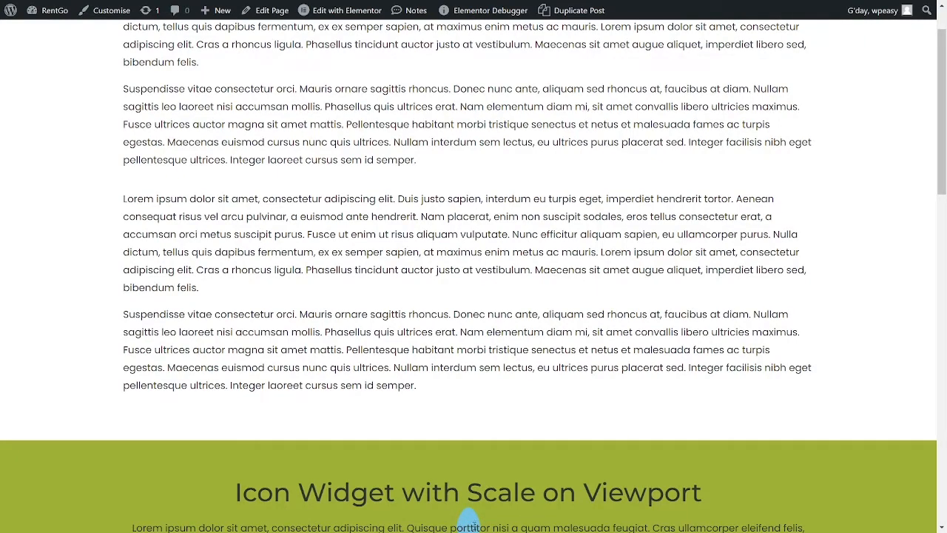
mouse_move(477, 523)
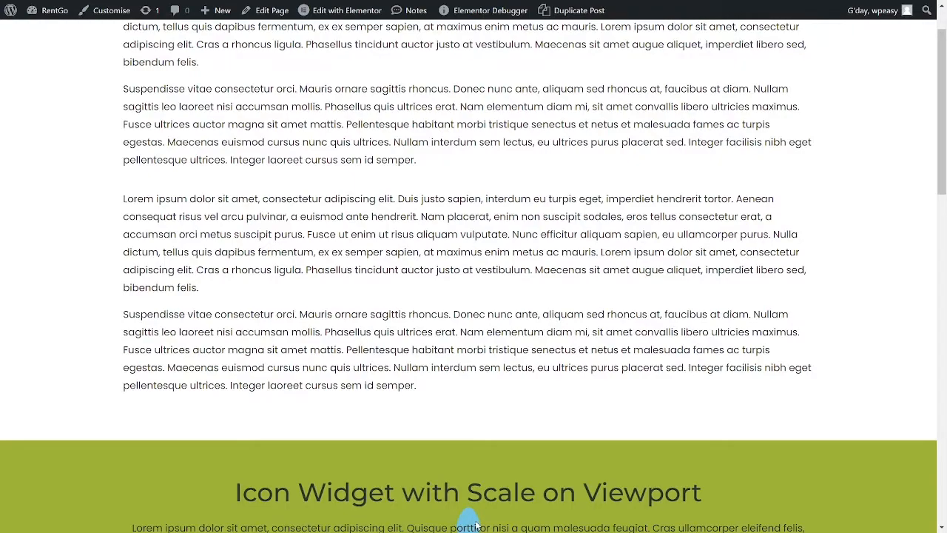
mouse_move(584, 407)
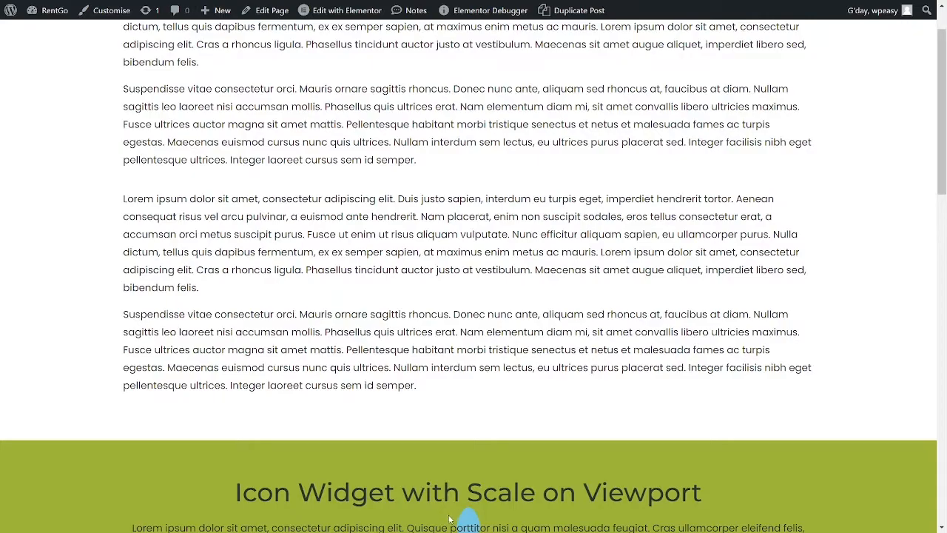
scroll("down", 3)
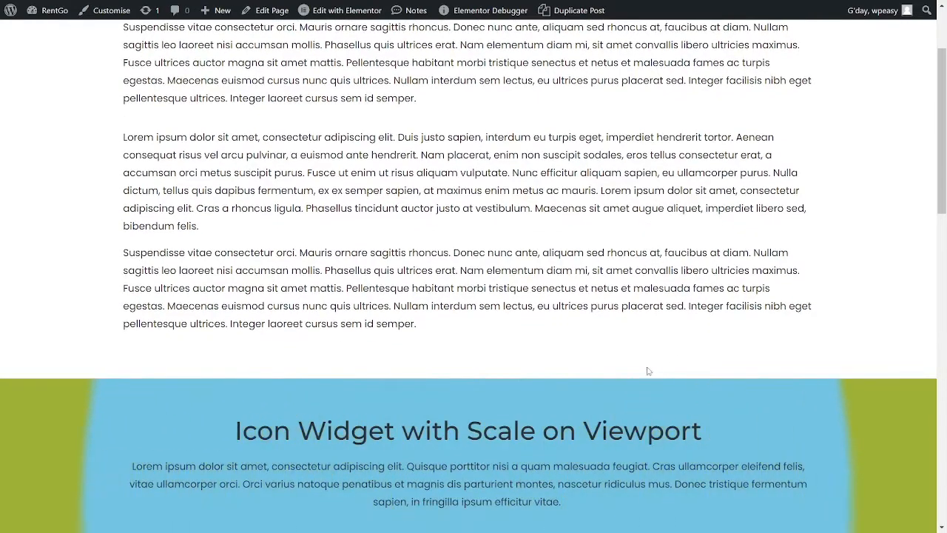
scroll("down", 3)
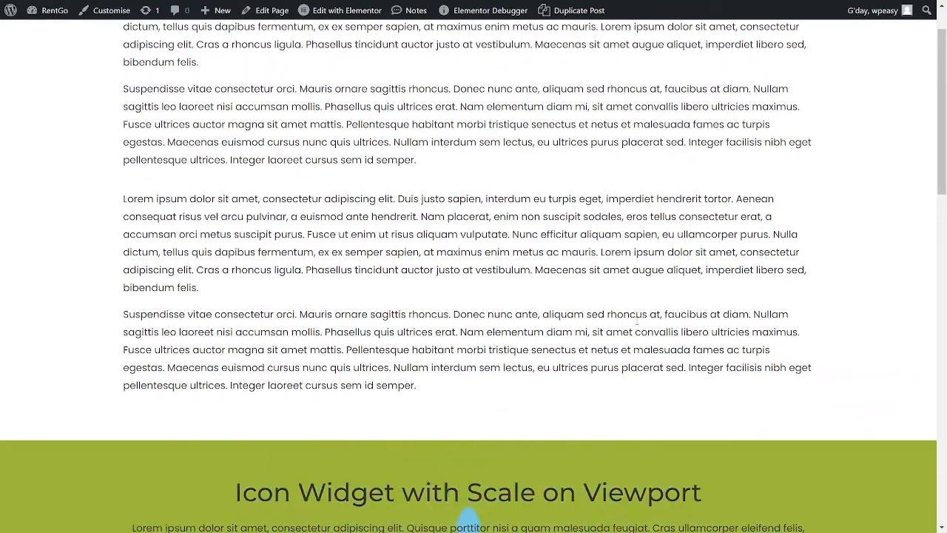
scroll("down", 3)
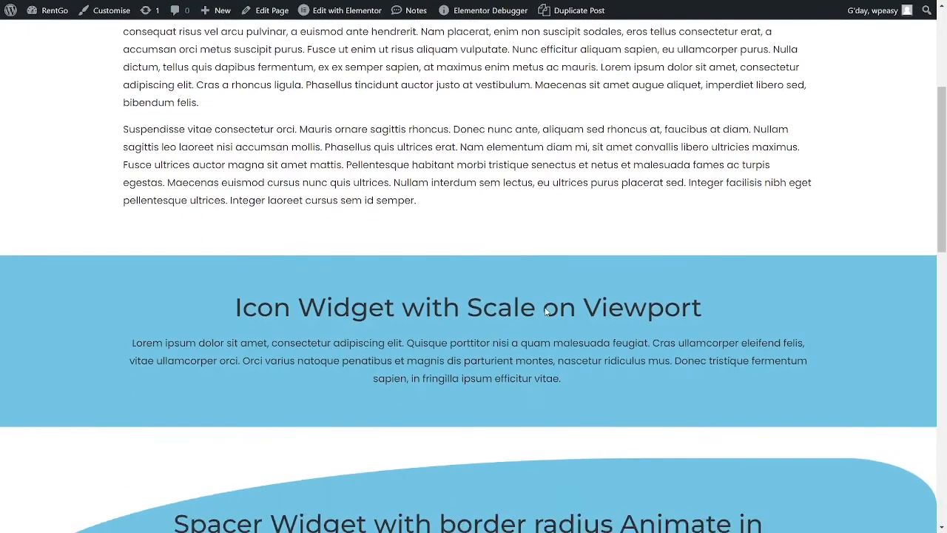
scroll("down", 3)
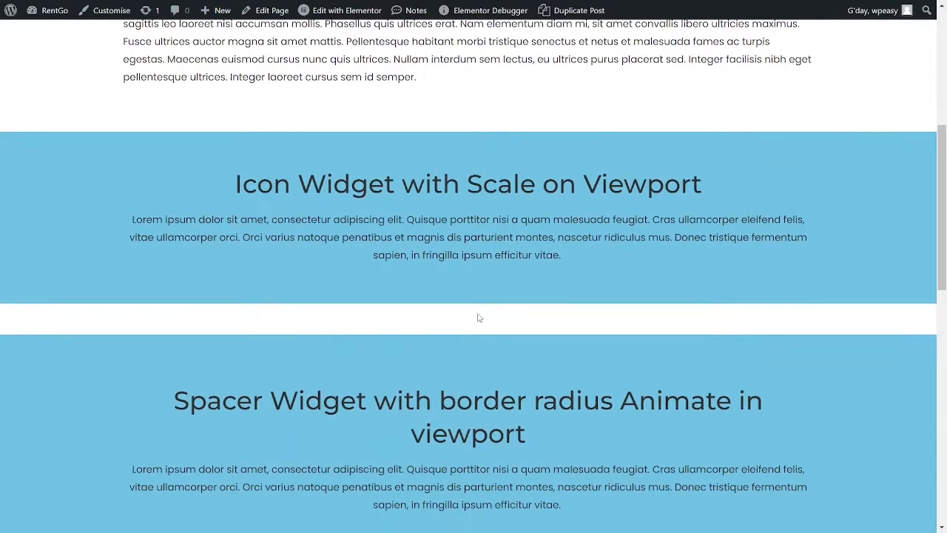
scroll("down", 3)
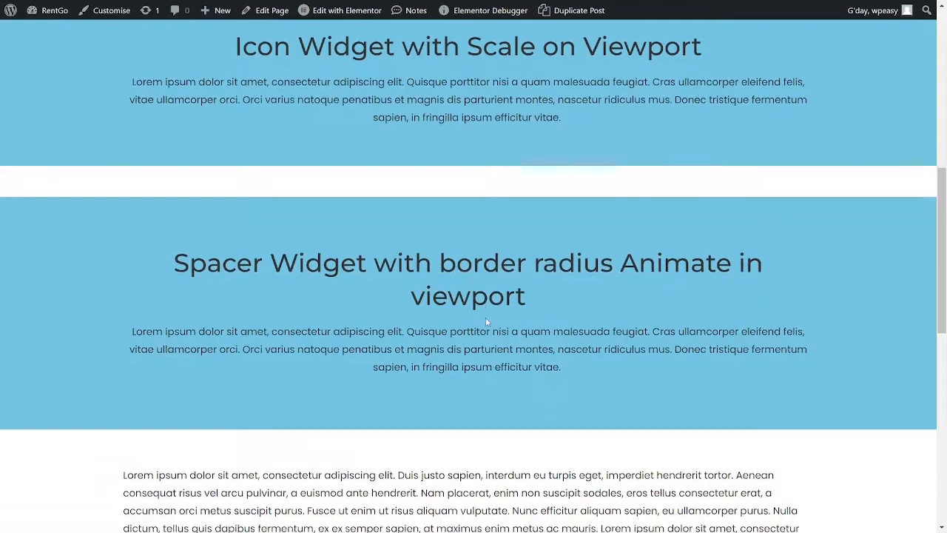
scroll("down", 3)
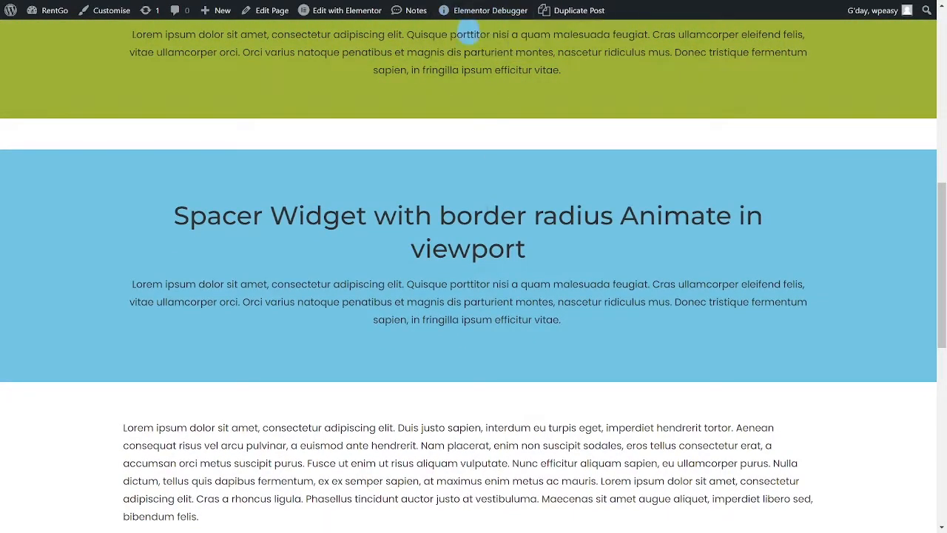
mouse_move(520, 177)
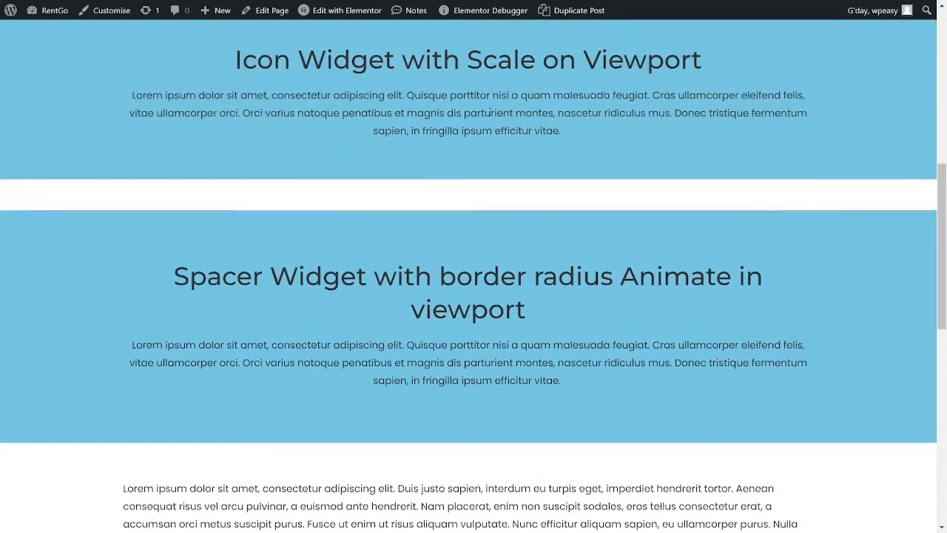
scroll("down", 3)
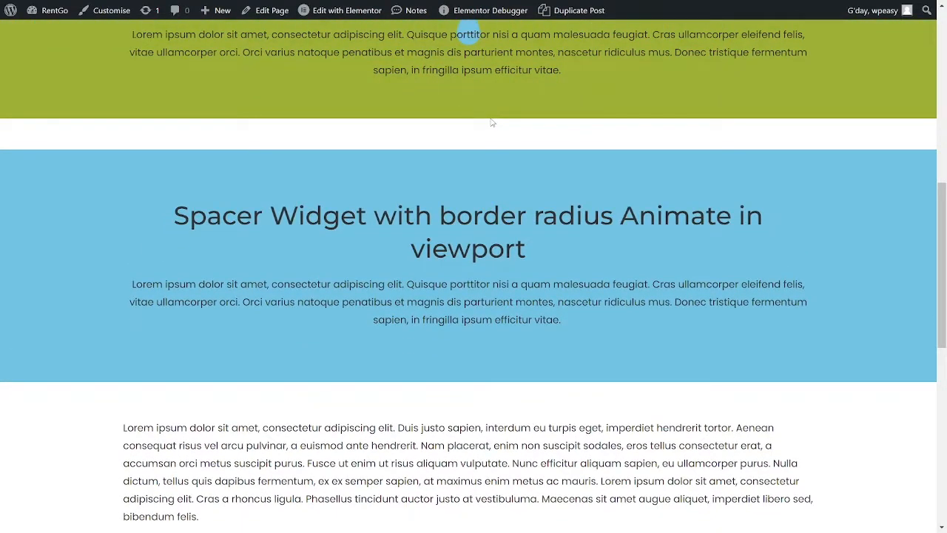
scroll("down", 3)
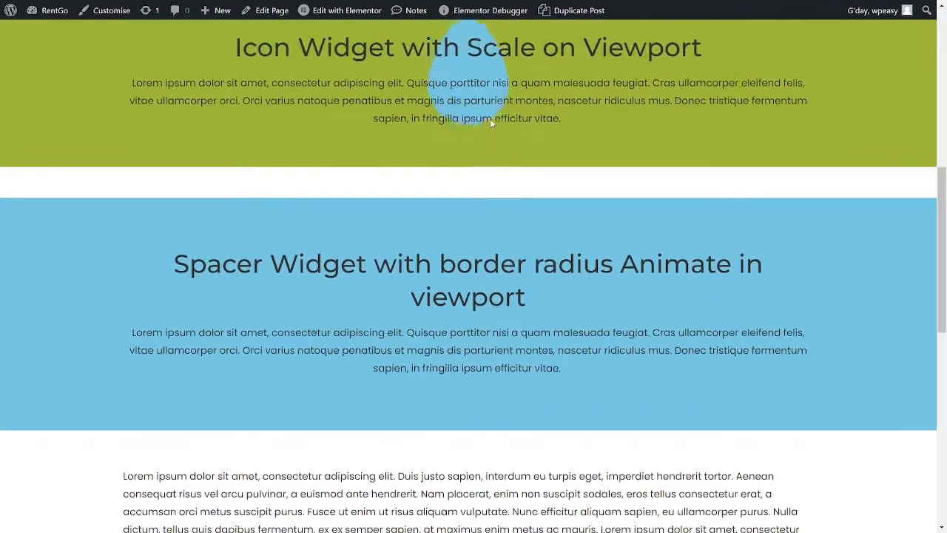
scroll("down", 3)
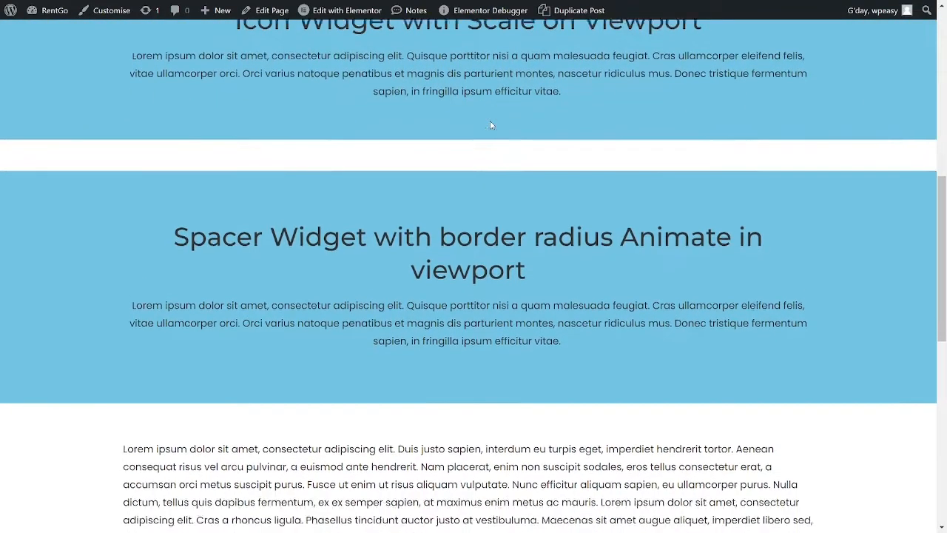
scroll("up", 3)
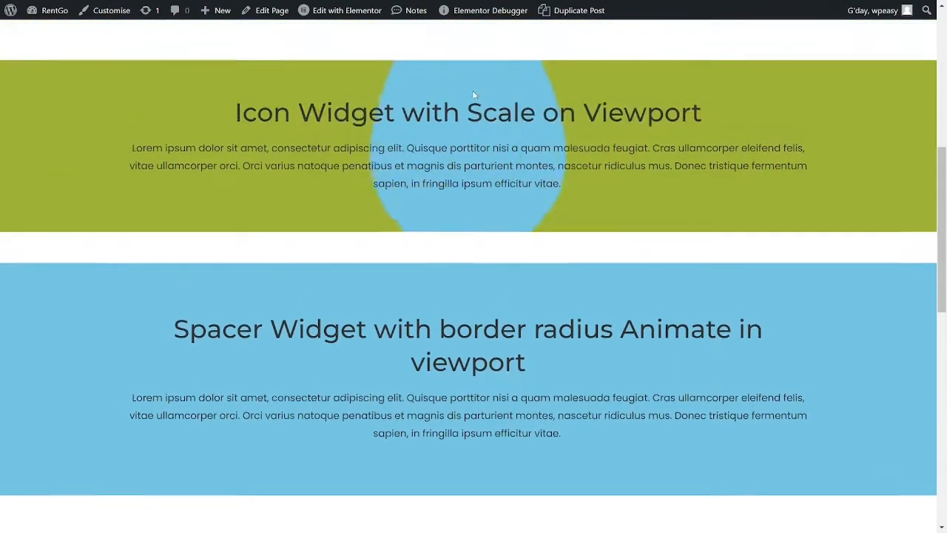
scroll("down", 3)
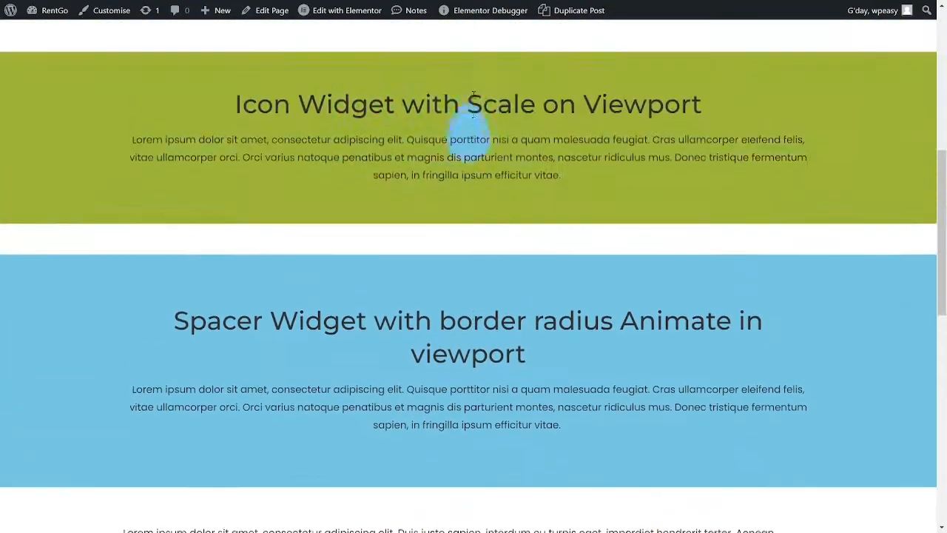
scroll("down", 3)
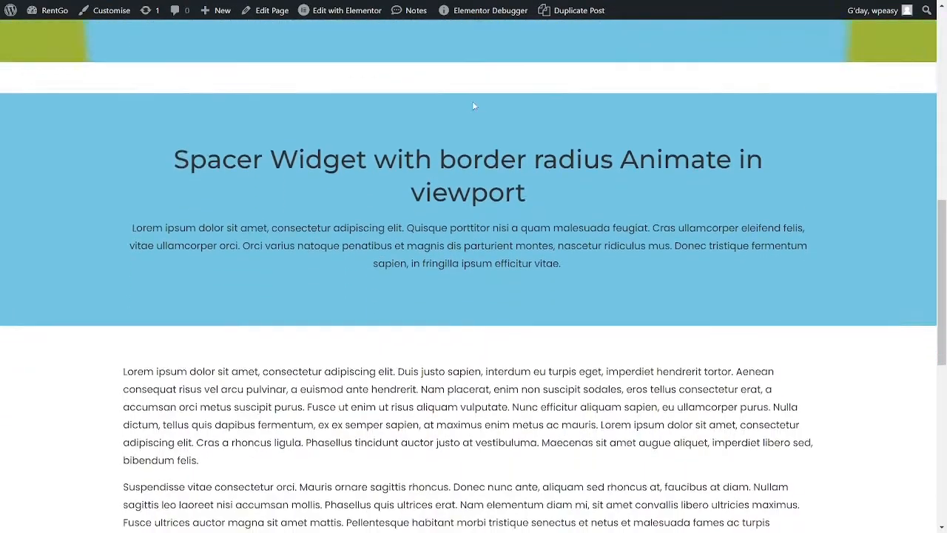
scroll("down", 3)
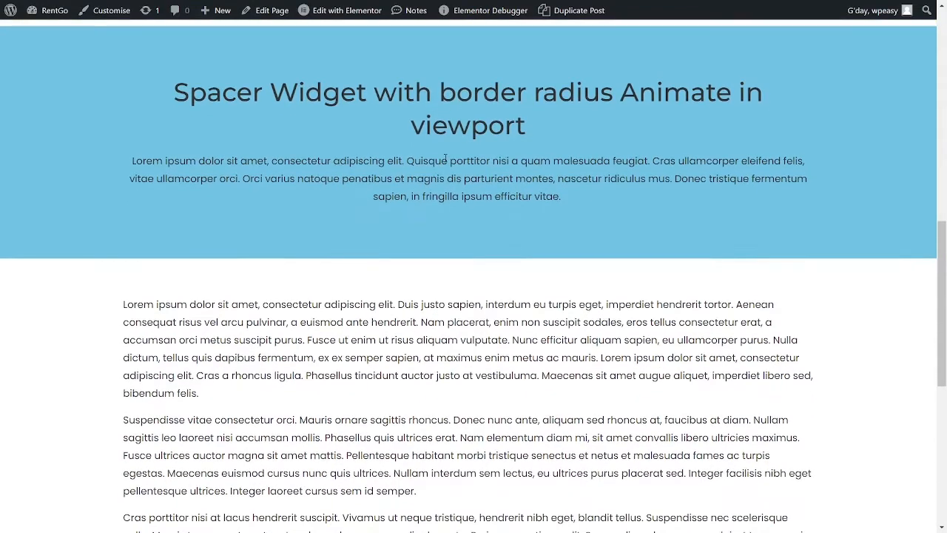
Scroll down the live page to watch the icon and spacer viewport animations.
scroll("down", 3)
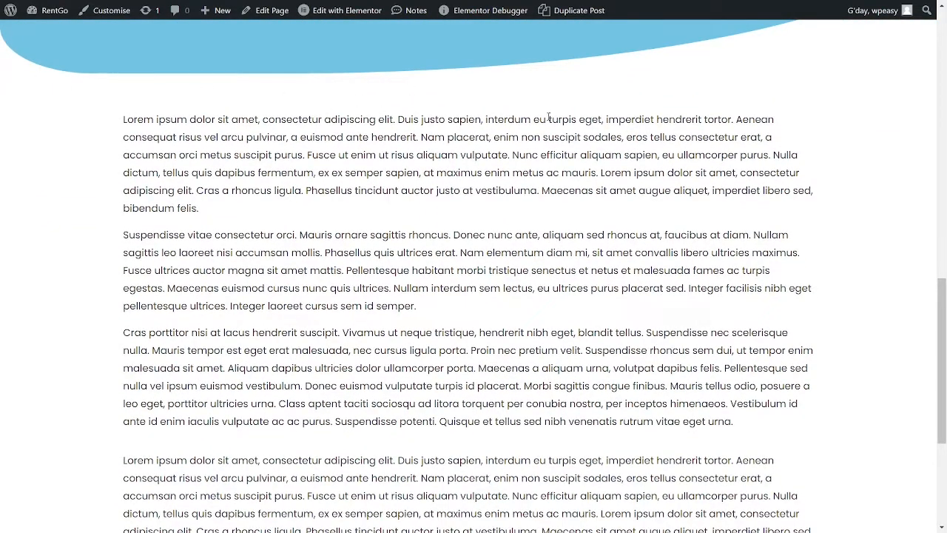
scroll("down", 3)
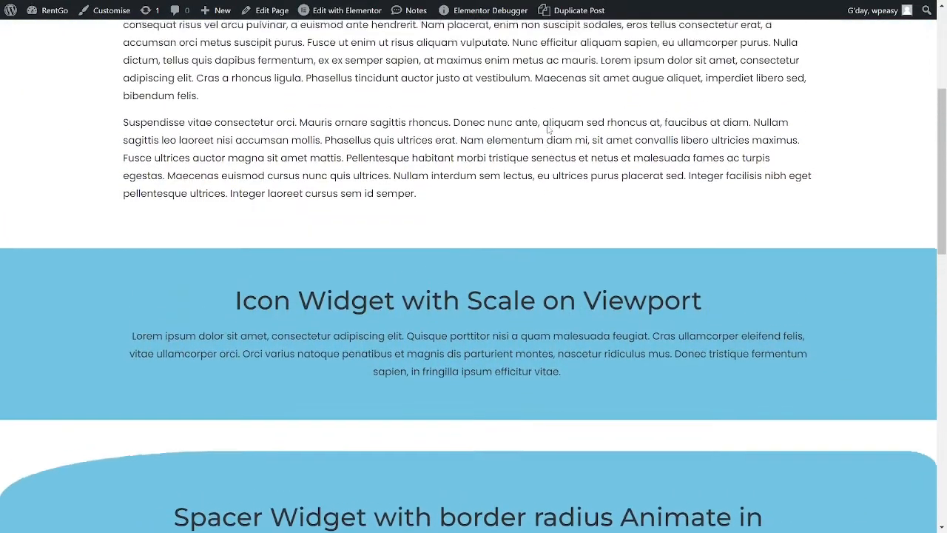
scroll("down", 3)
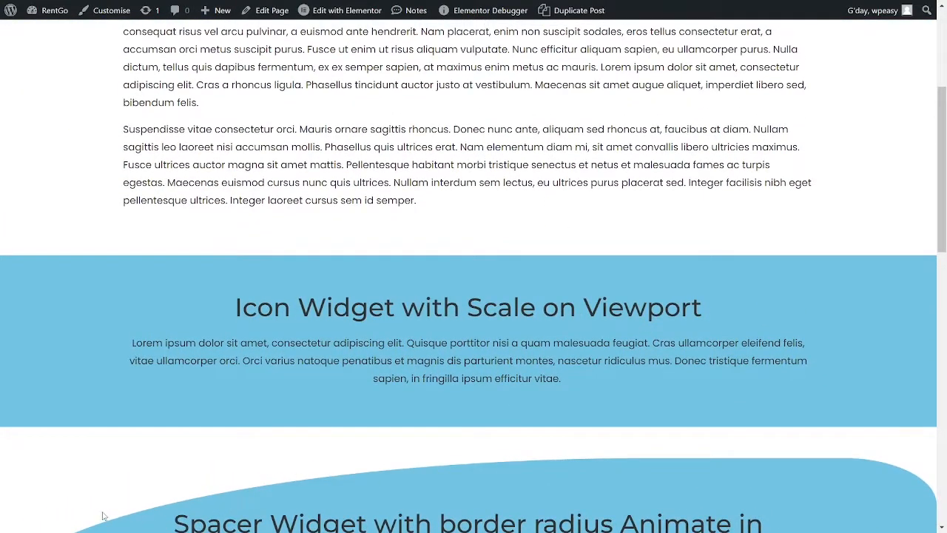
mouse_move(925, 515)
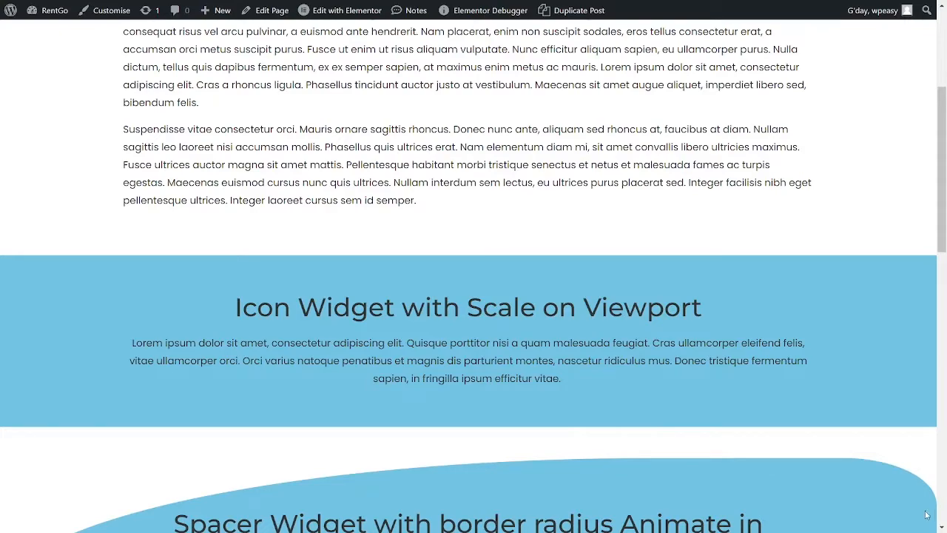
mouse_move(679, 484)
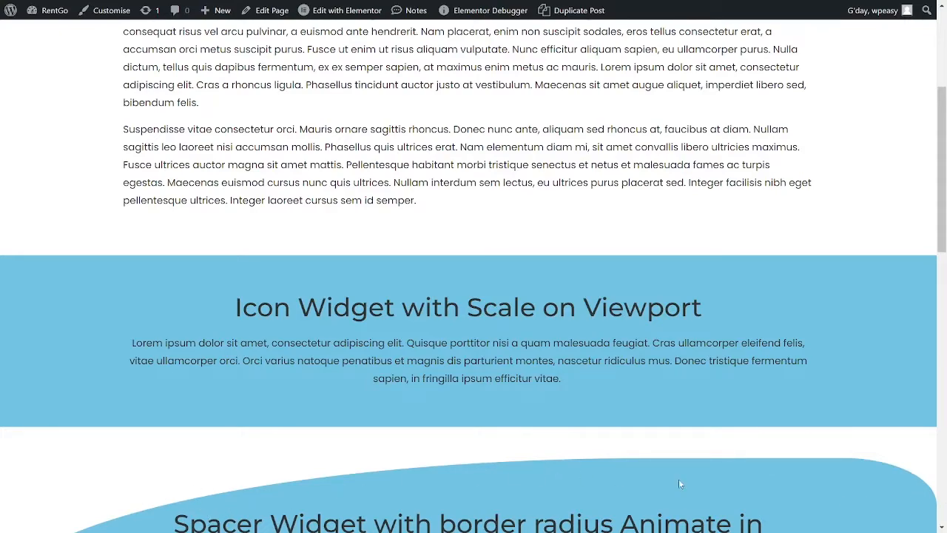
mouse_move(818, 383)
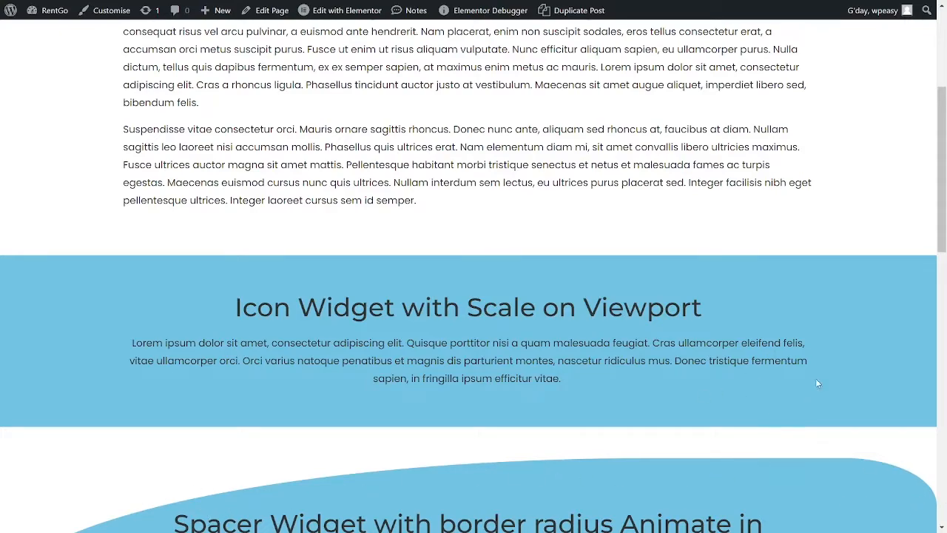
scroll("down", 3)
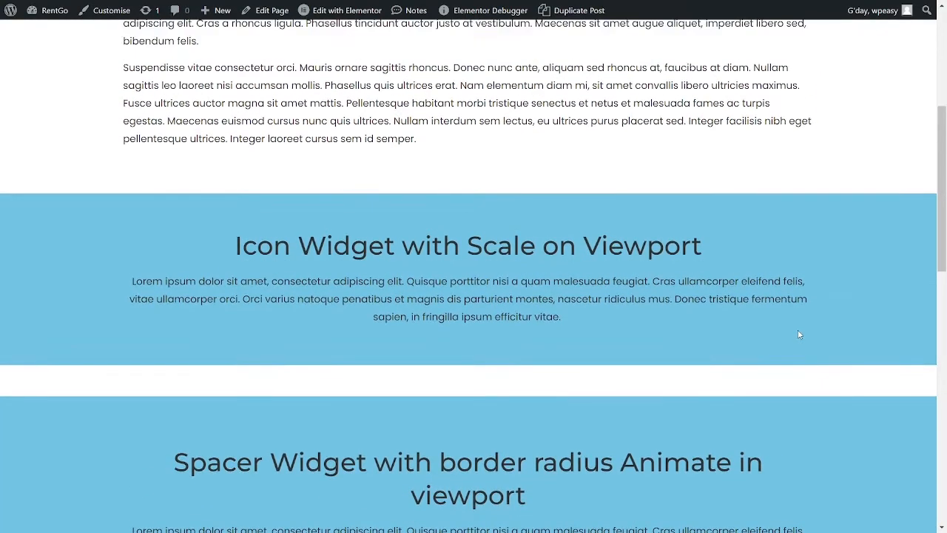
scroll("down", 3)
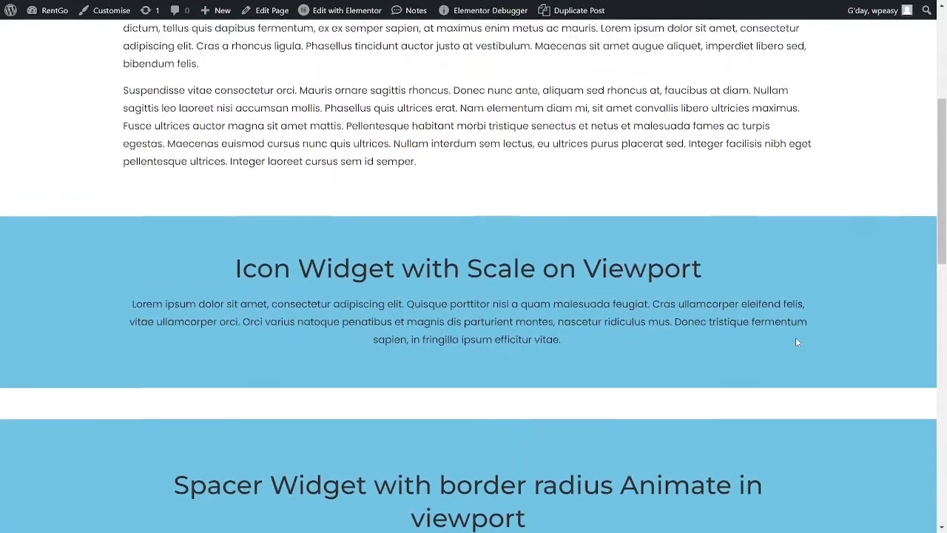
scroll("down", 3)
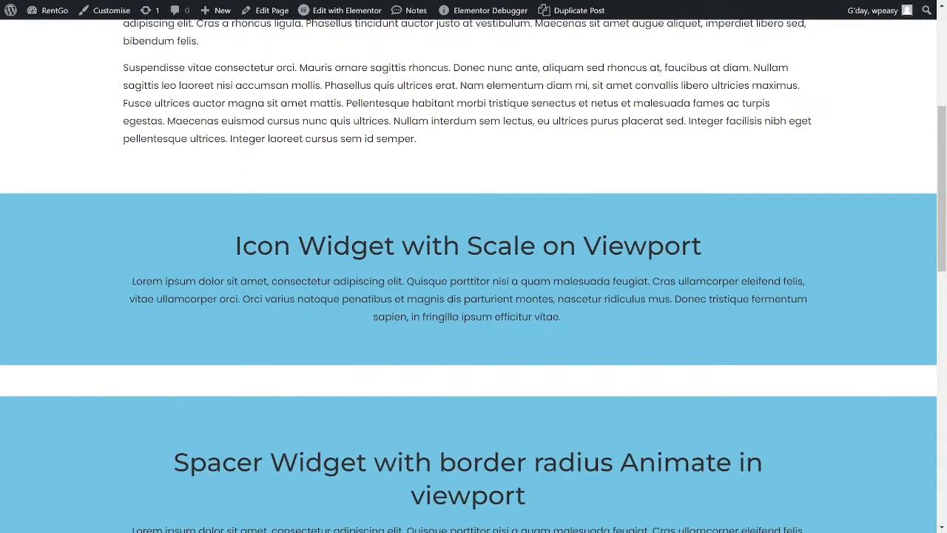
scroll("down", 3)
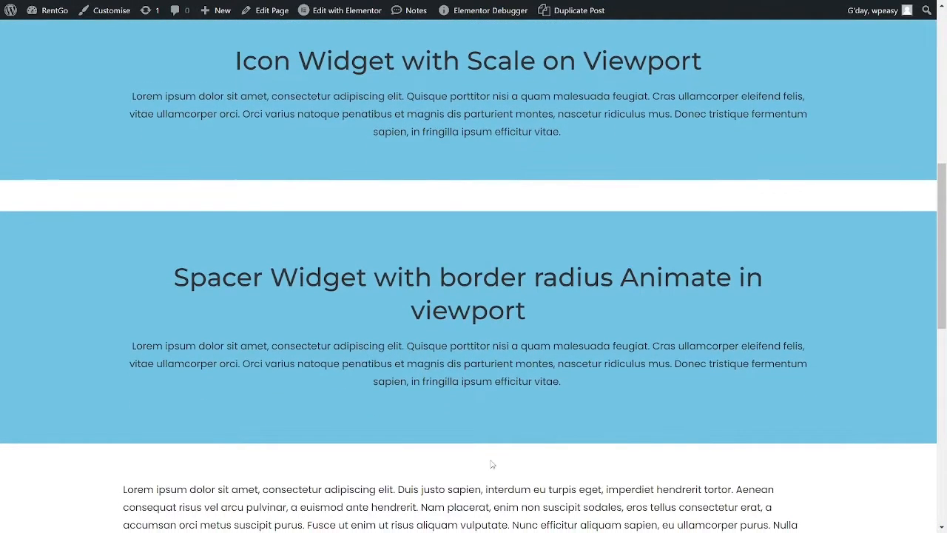
scroll("down", 3)
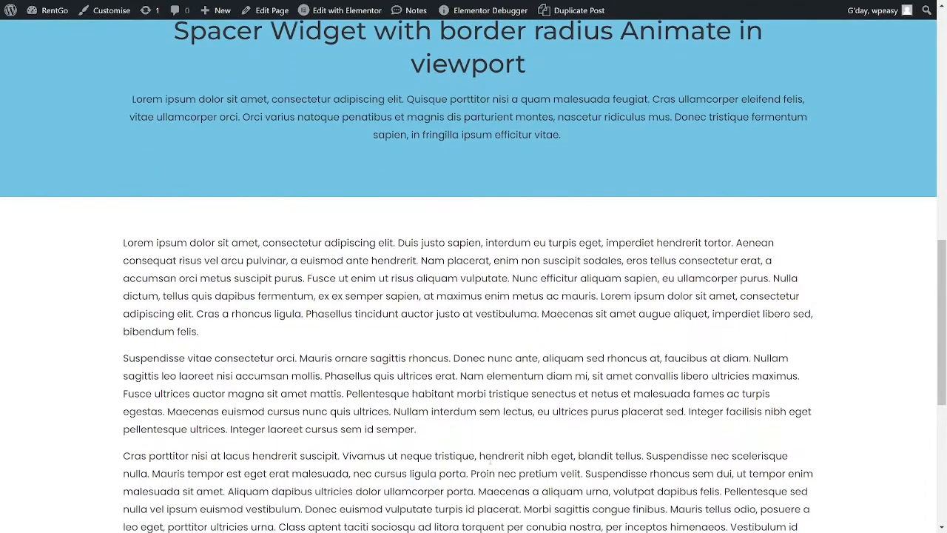
scroll("down", 3)
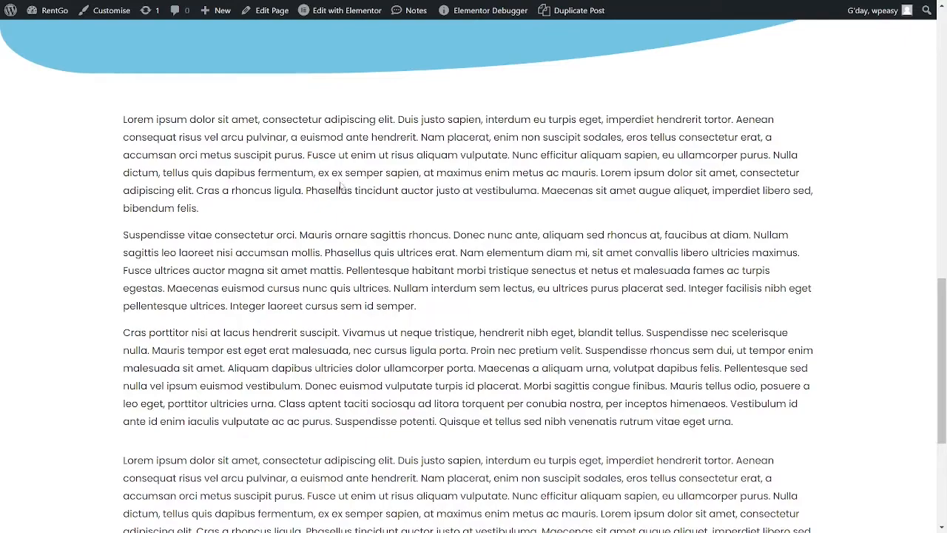
scroll("down", 3)
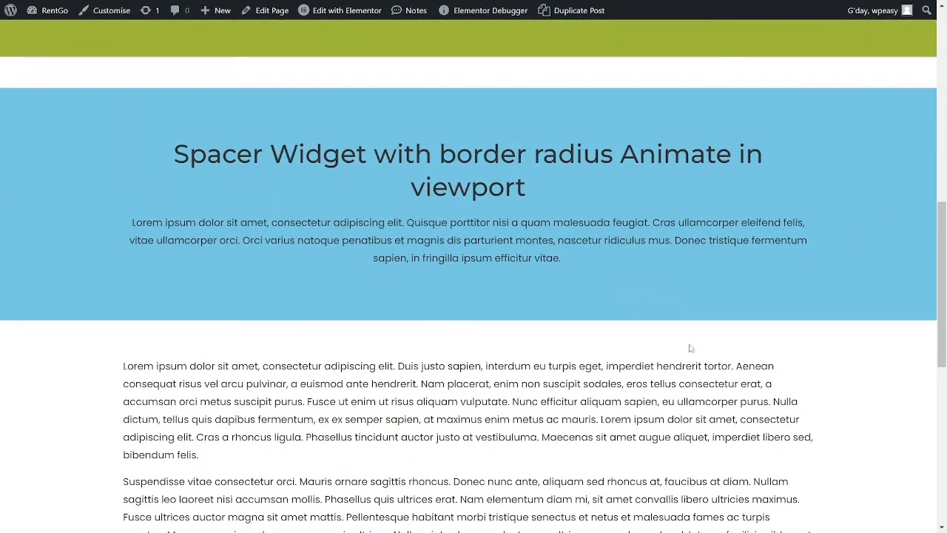
scroll("down", 3)
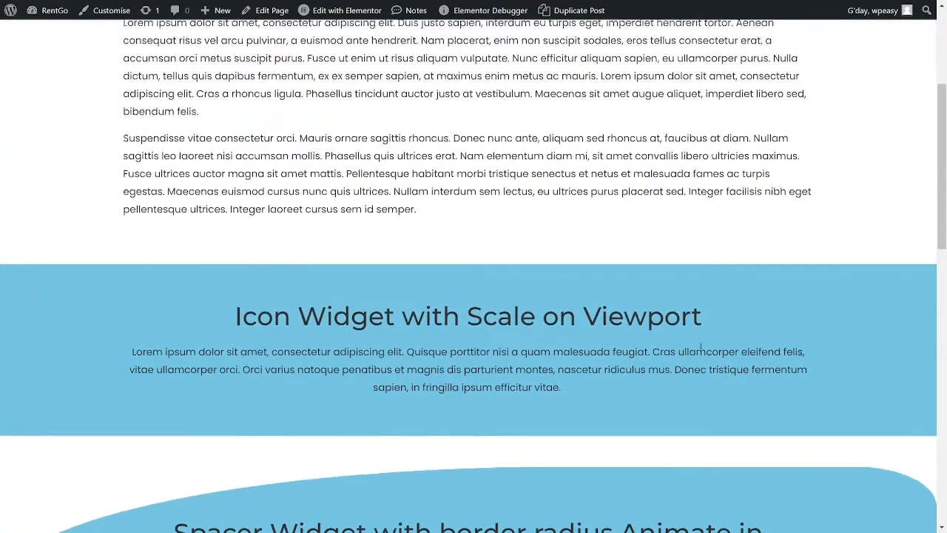
scroll("down", 3)
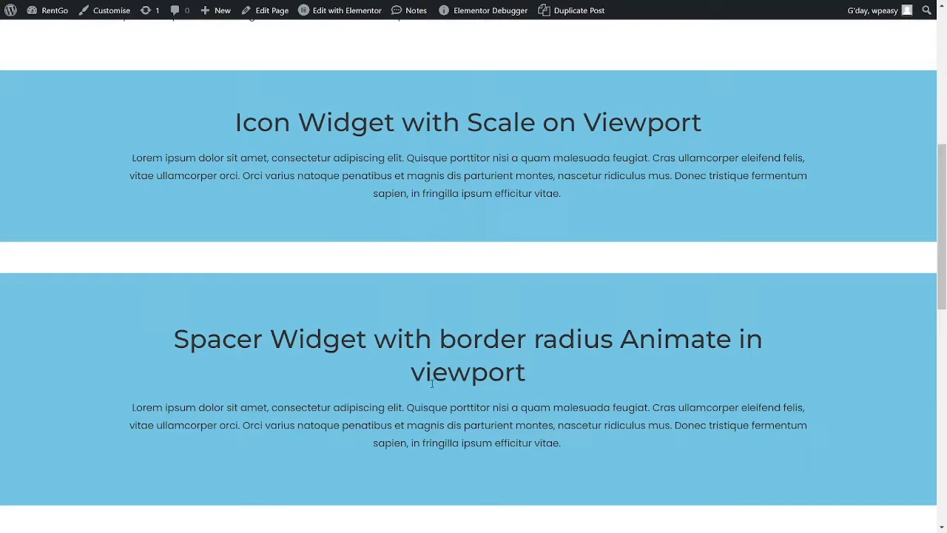
mouse_move(624, 473)
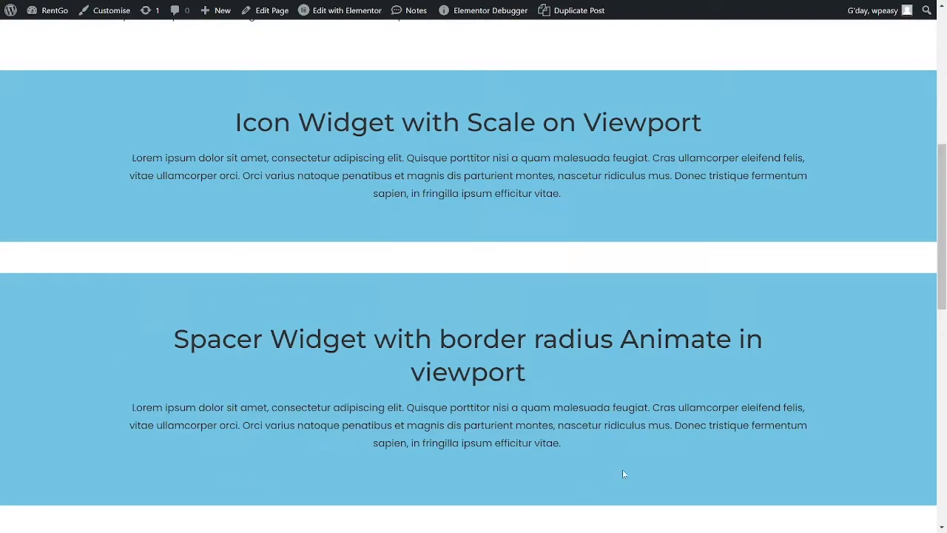
mouse_move(856, 327)
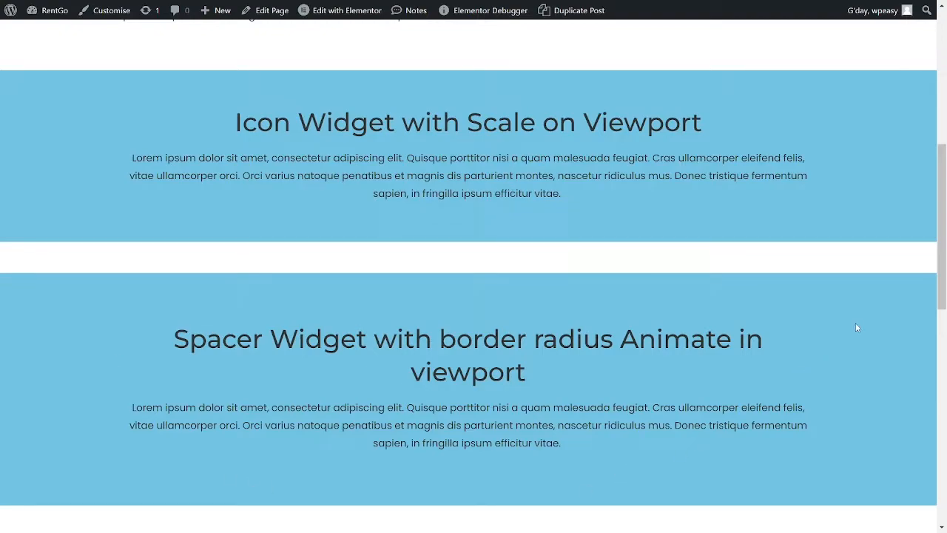
scroll("down", 3)
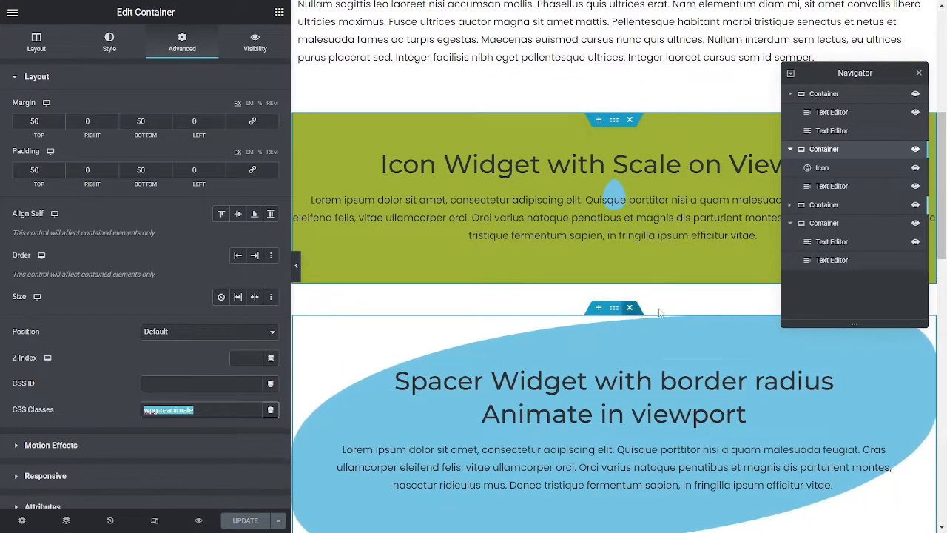
Review the container's Layout and wpg-reanimate class, then open its Icon widget.
left_click(35, 42)
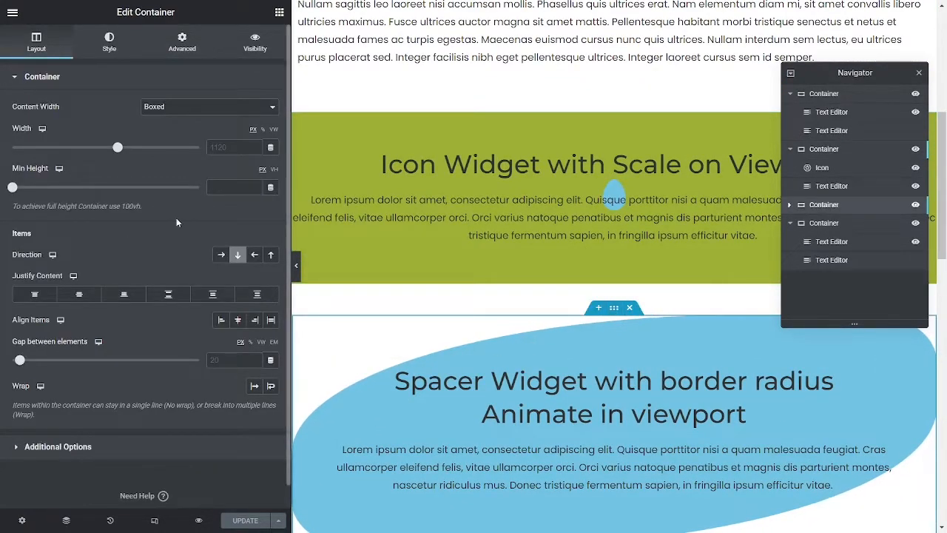
left_click(181, 42)
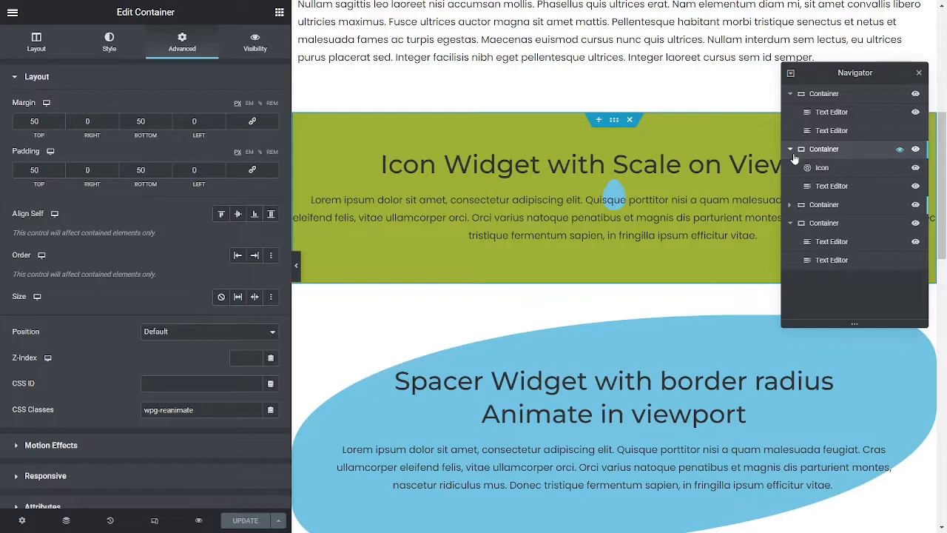
mouse_move(825, 161)
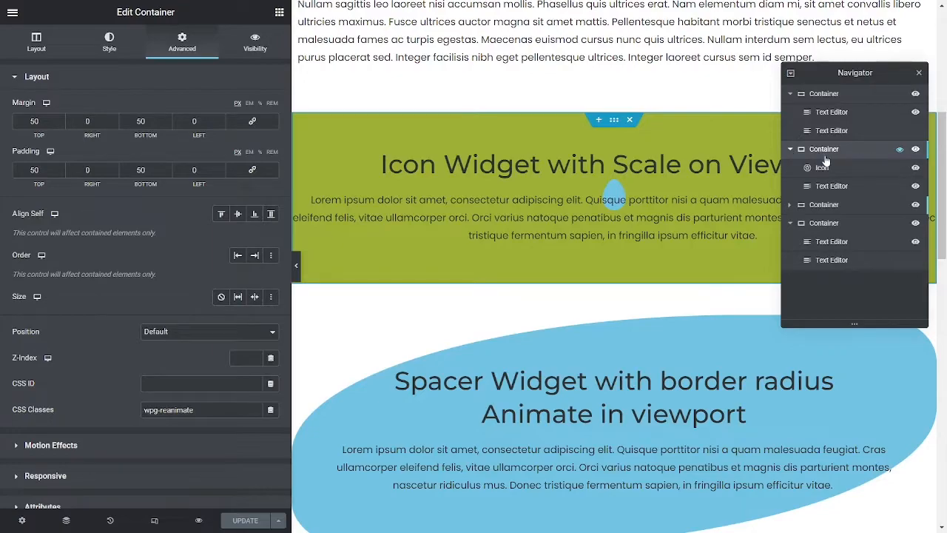
mouse_move(828, 168)
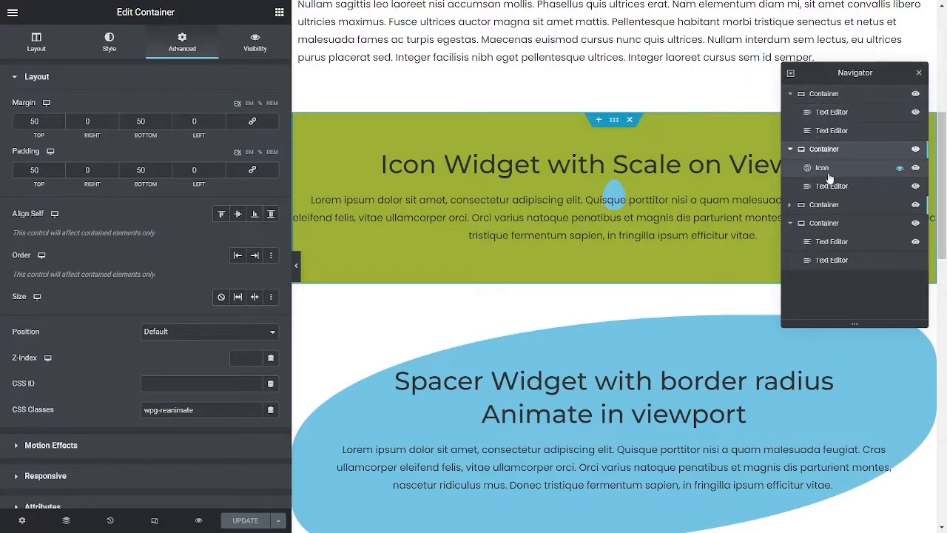
left_click(822, 167)
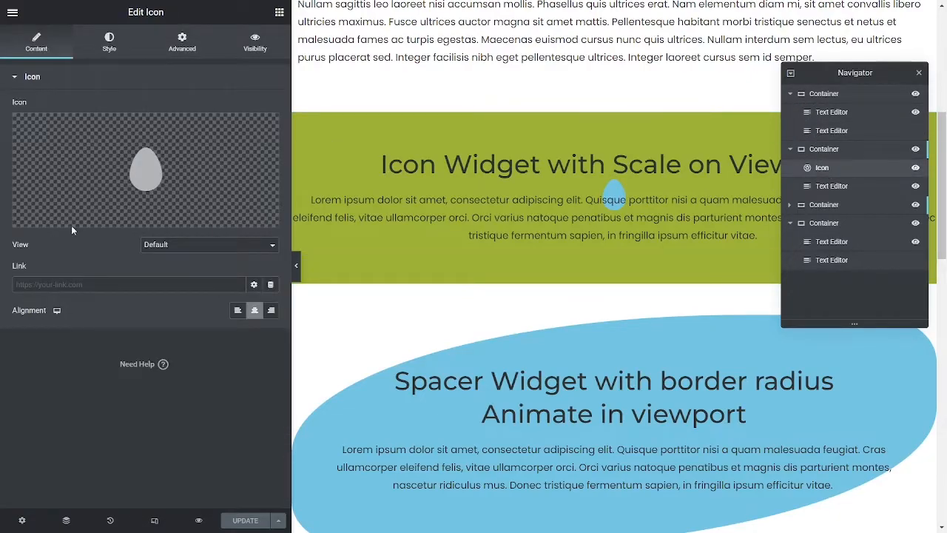
Swap in a feather icon from the Icon Library and watch it scale in live.
left_click(146, 168)
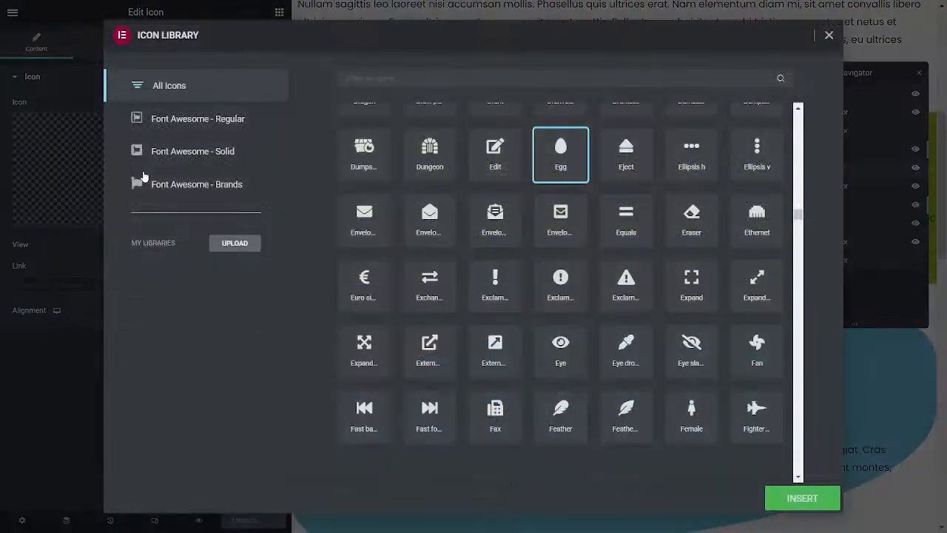
mouse_move(646, 316)
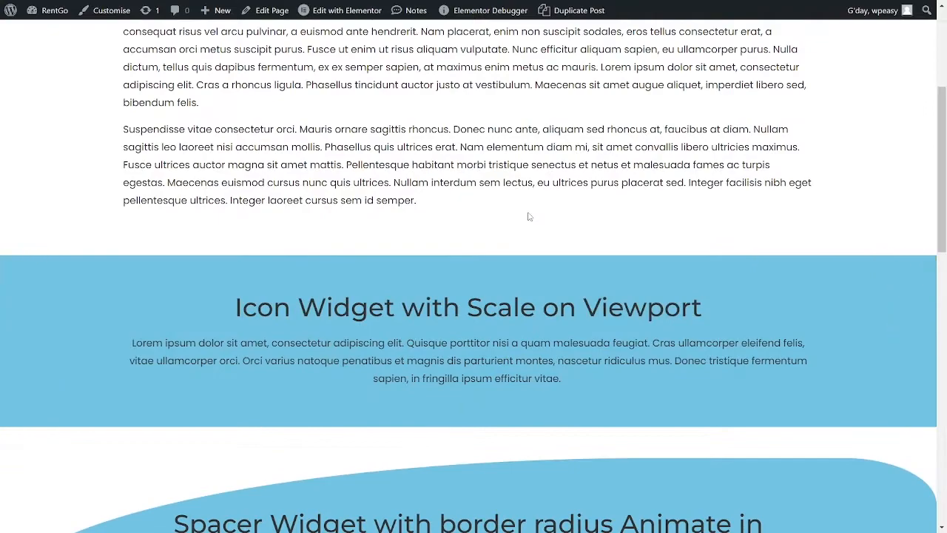
scroll("down", 3)
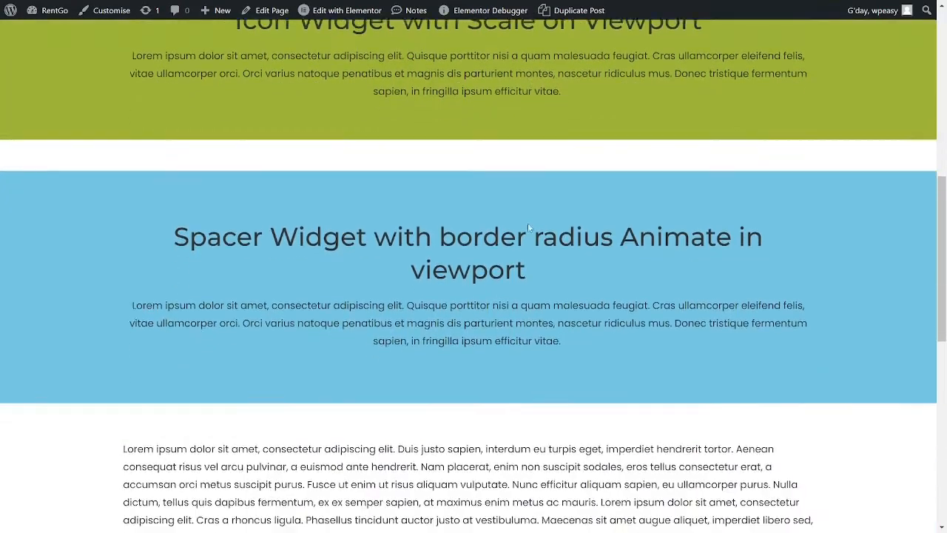
scroll("down", 3)
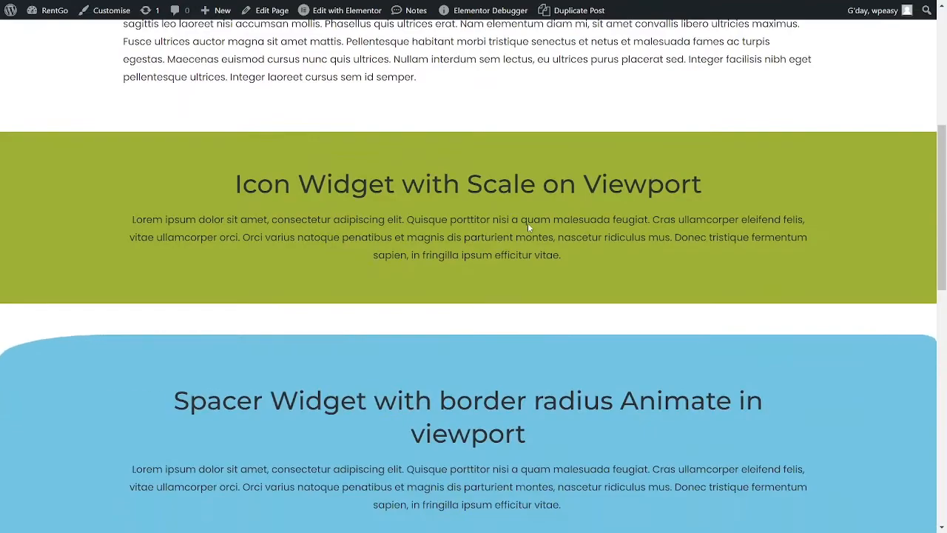
scroll("down", 3)
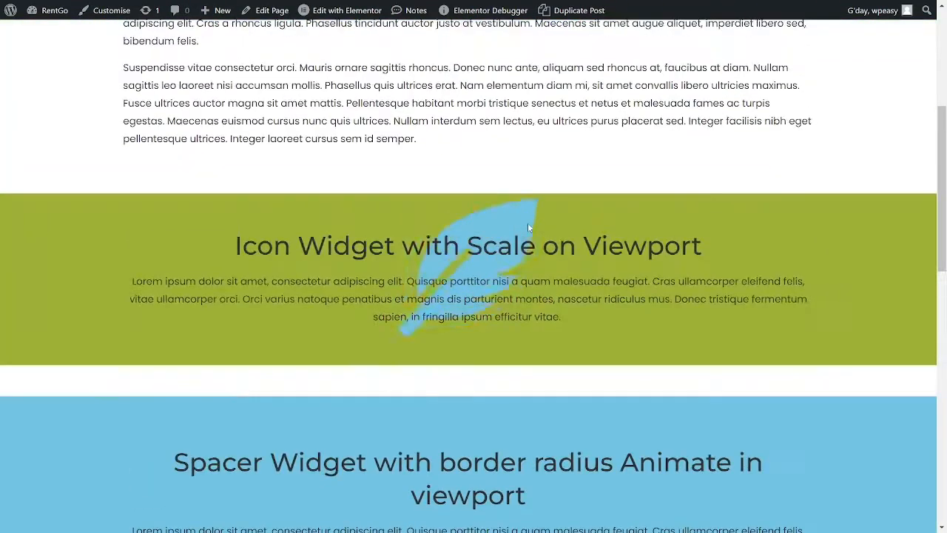
scroll("down", 3)
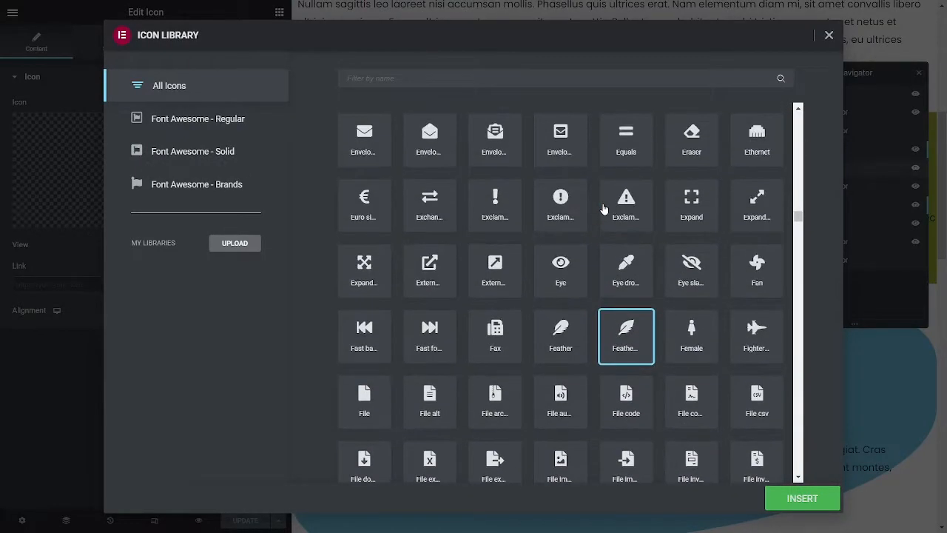
Preview the section on the live page, then search 'eg' and pick the Egg icon.
scroll("down", 3)
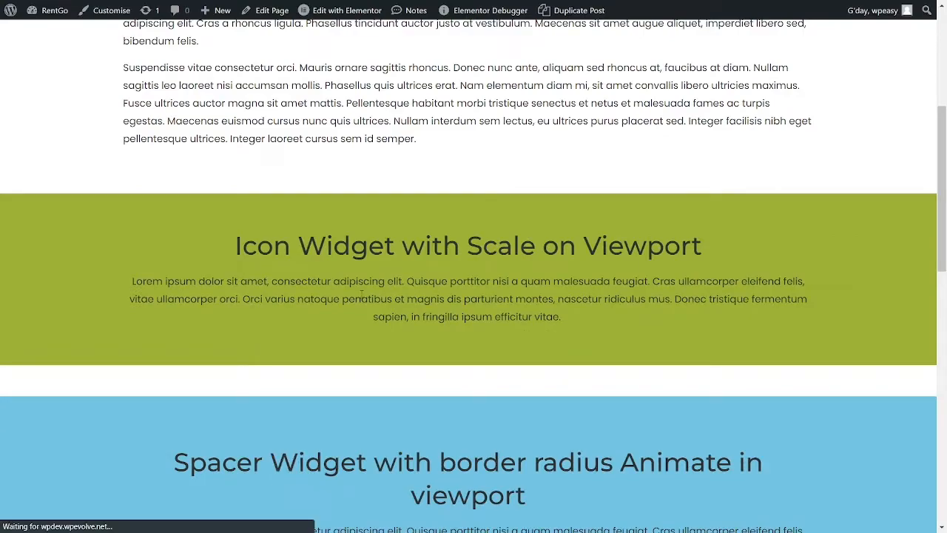
scroll("down", 3)
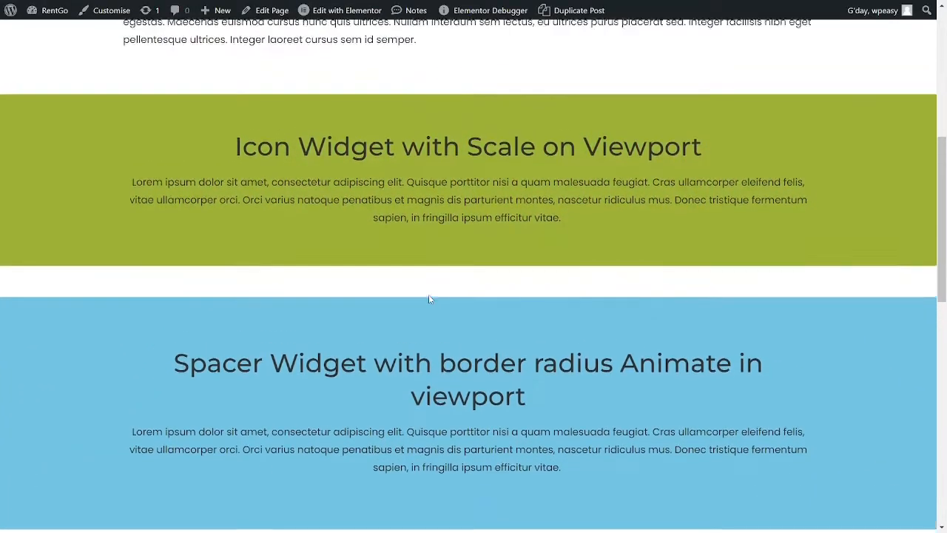
scroll("up", 3)
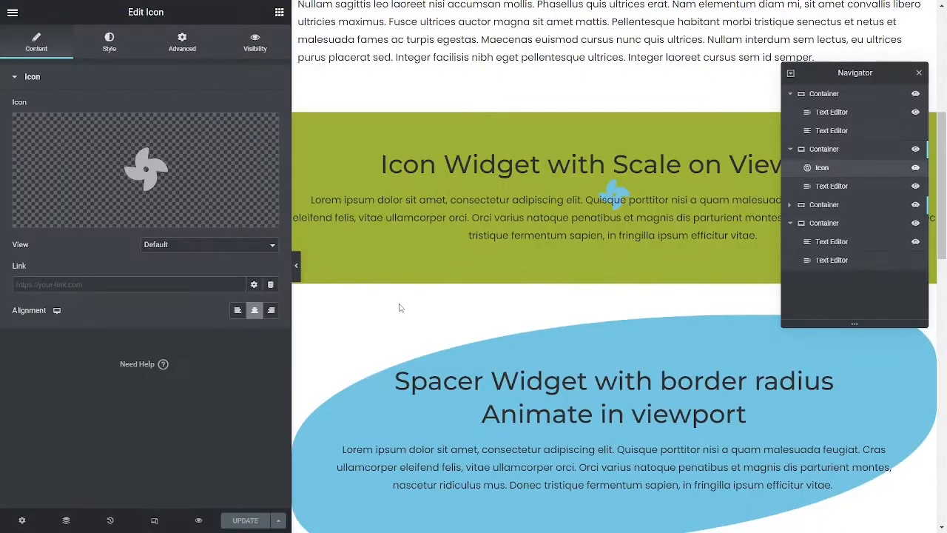
left_click(145, 169)
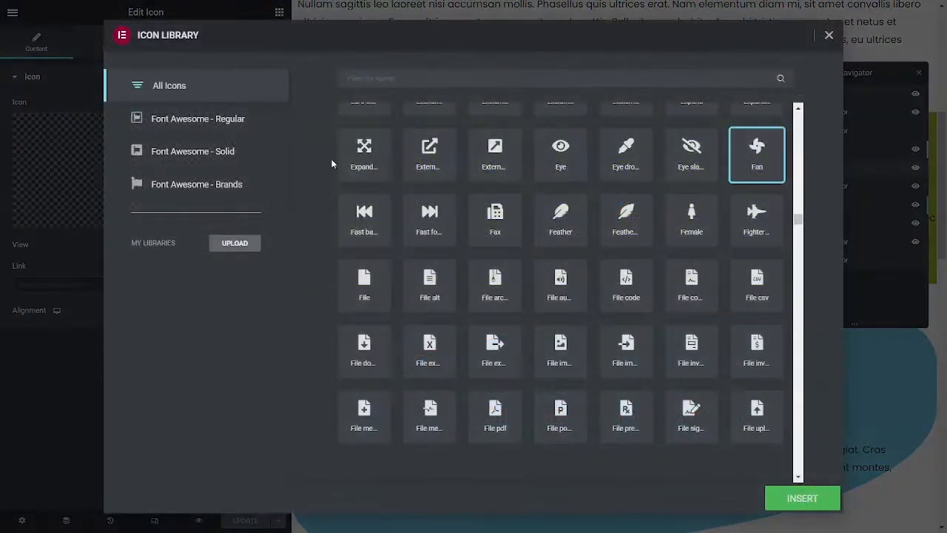
type("e")
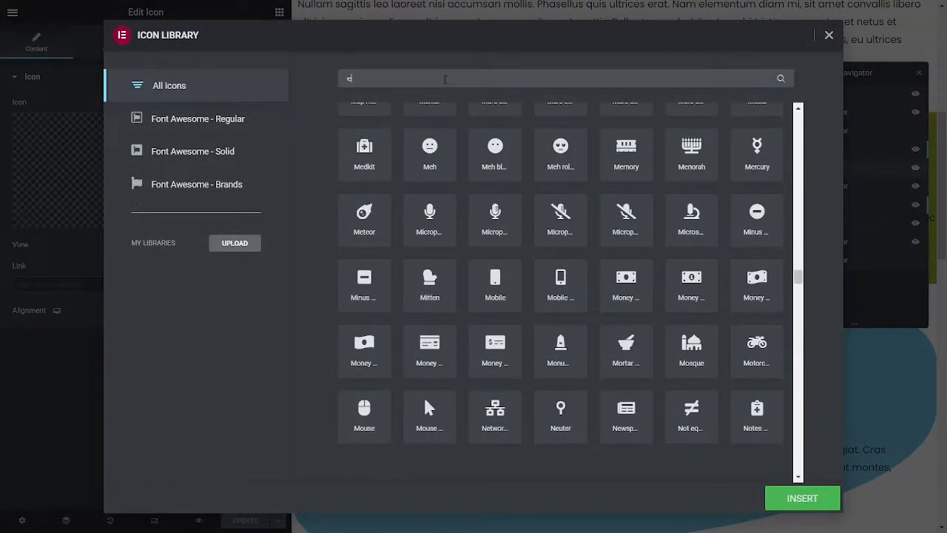
type("g")
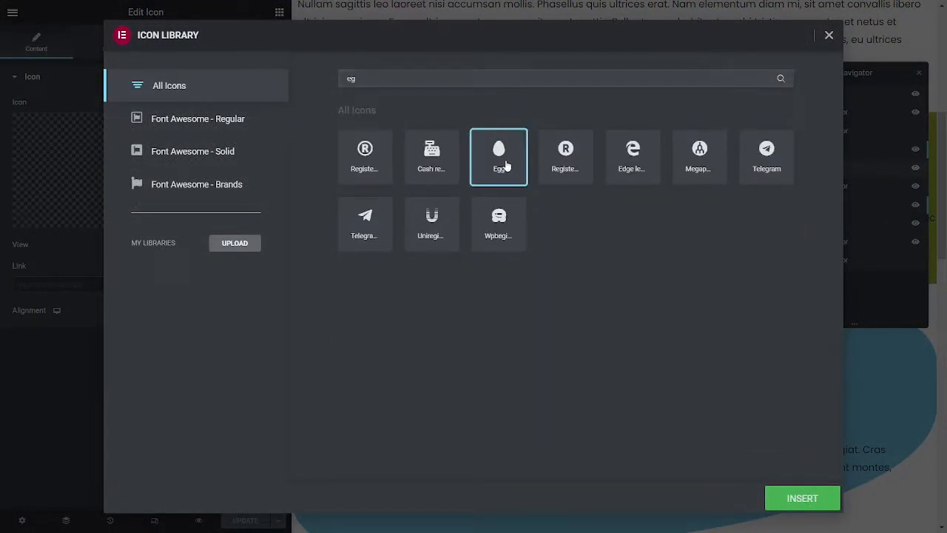
left_click(801, 497)
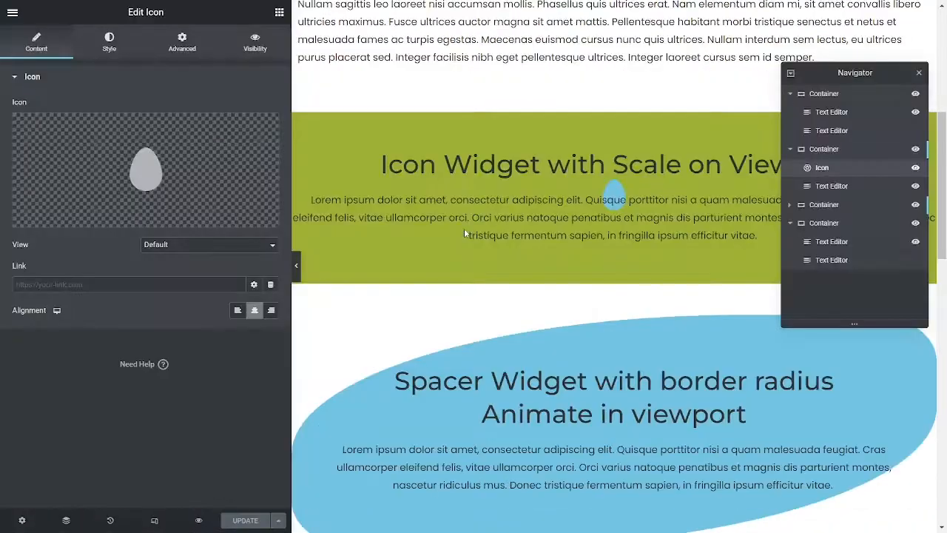
Select the green Icon Widget section and its container in the Navigator.
left_click(824, 149)
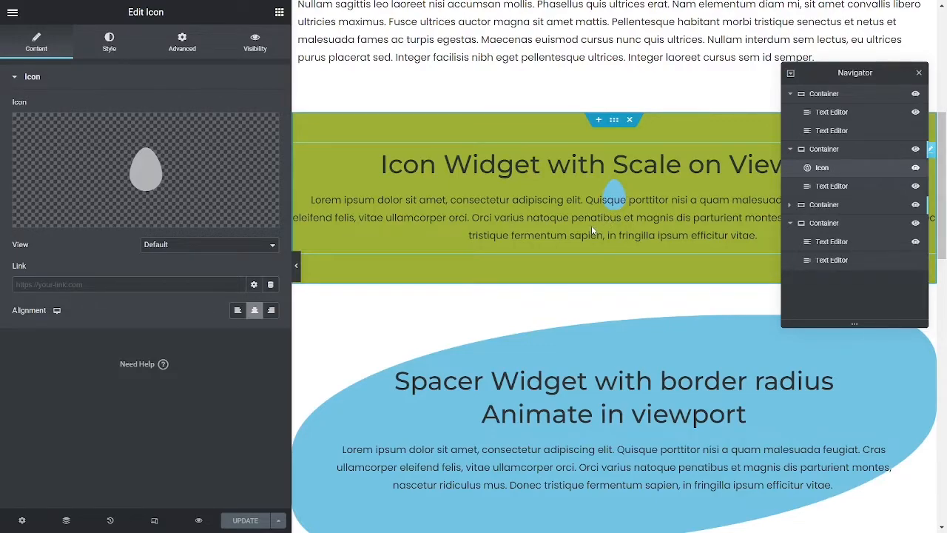
mouse_move(655, 174)
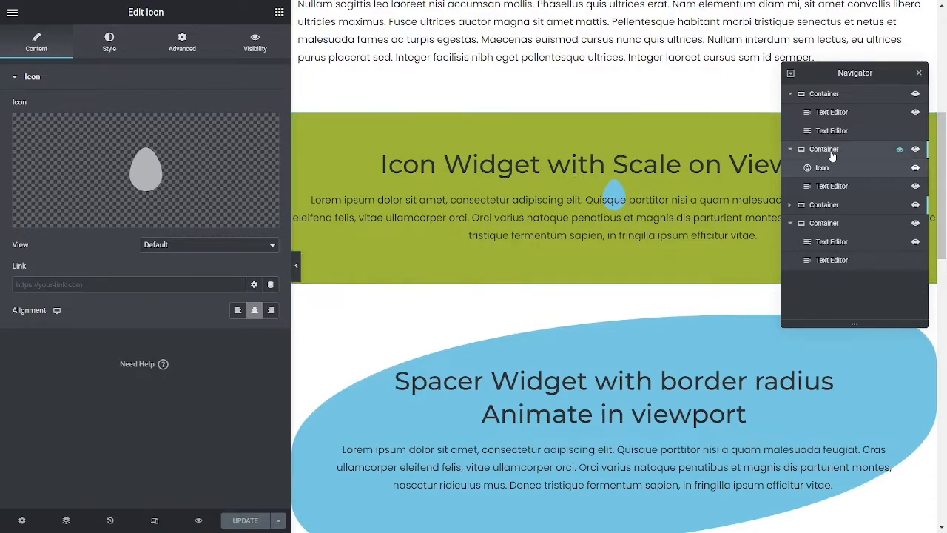
left_click(831, 185)
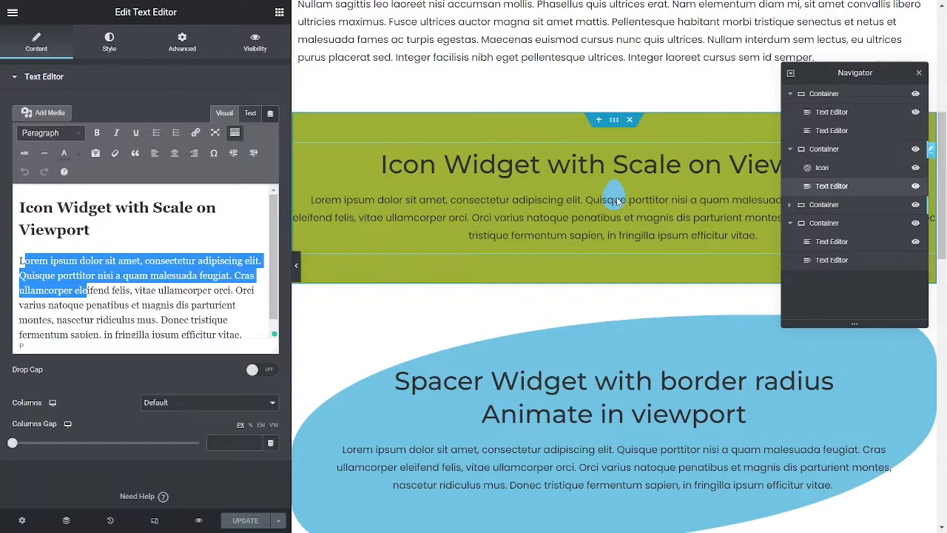
mouse_move(619, 201)
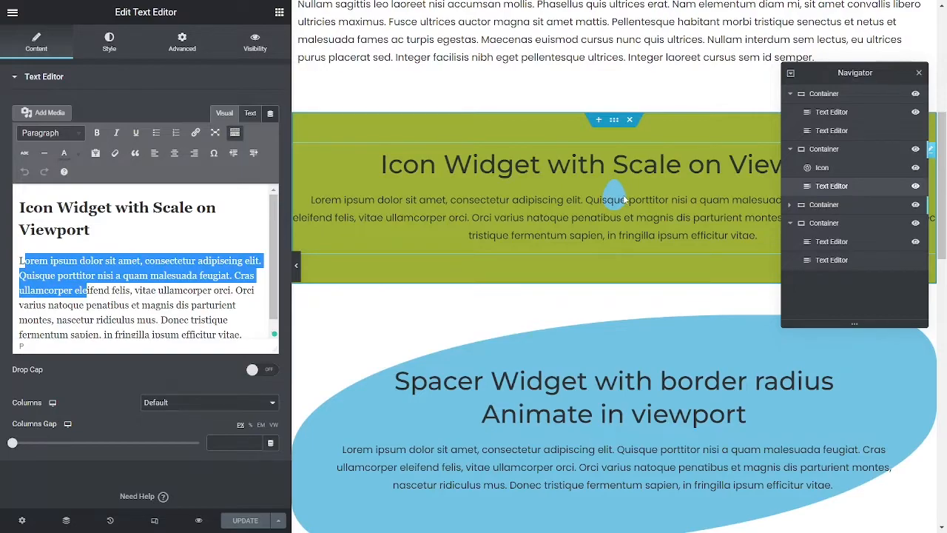
mouse_move(496, 228)
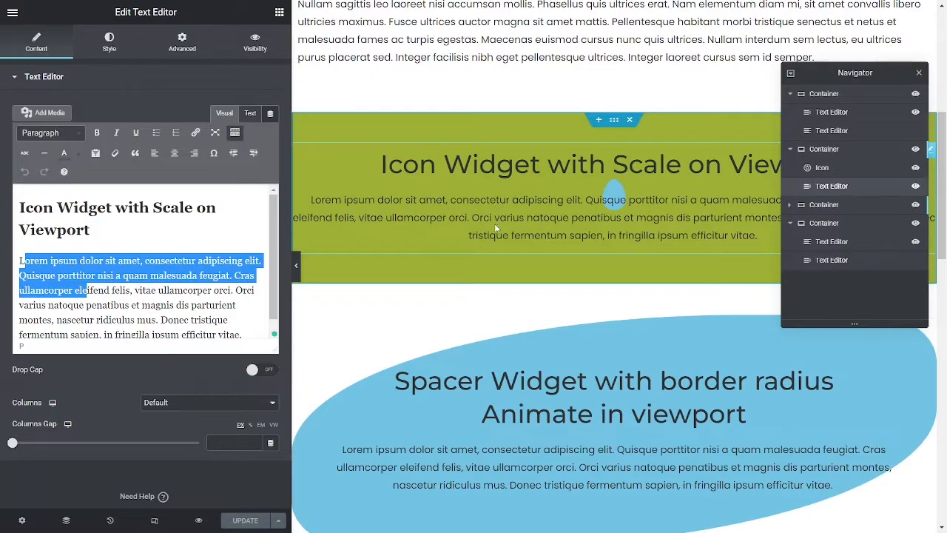
mouse_move(708, 196)
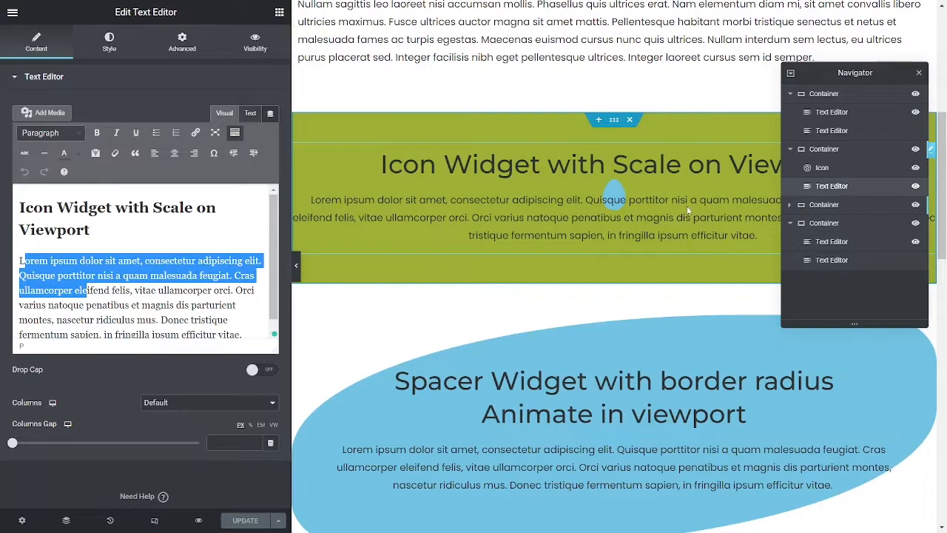
mouse_move(488, 185)
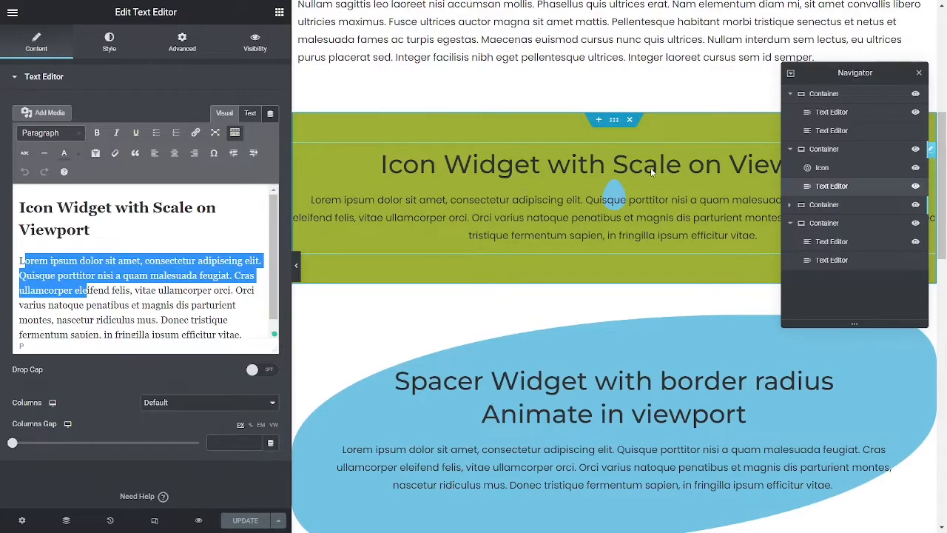
mouse_move(628, 179)
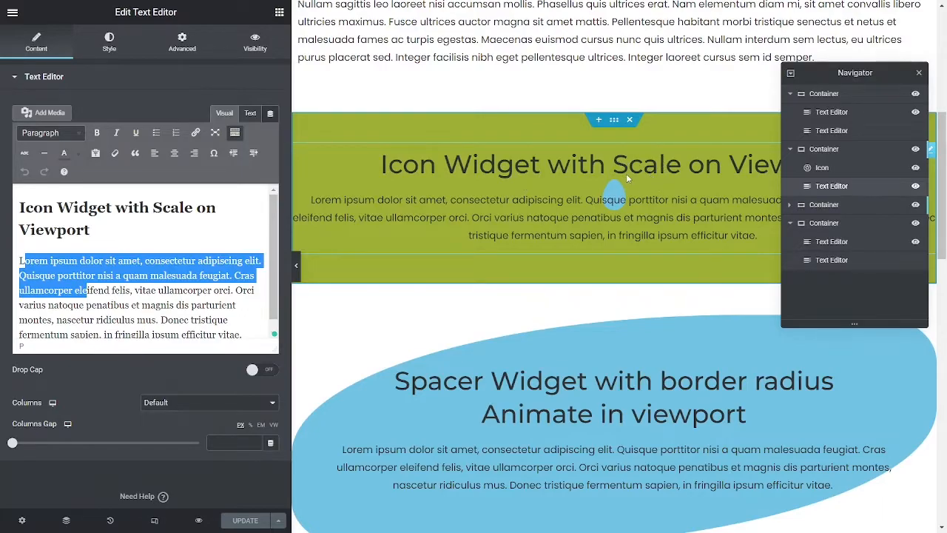
mouse_move(679, 192)
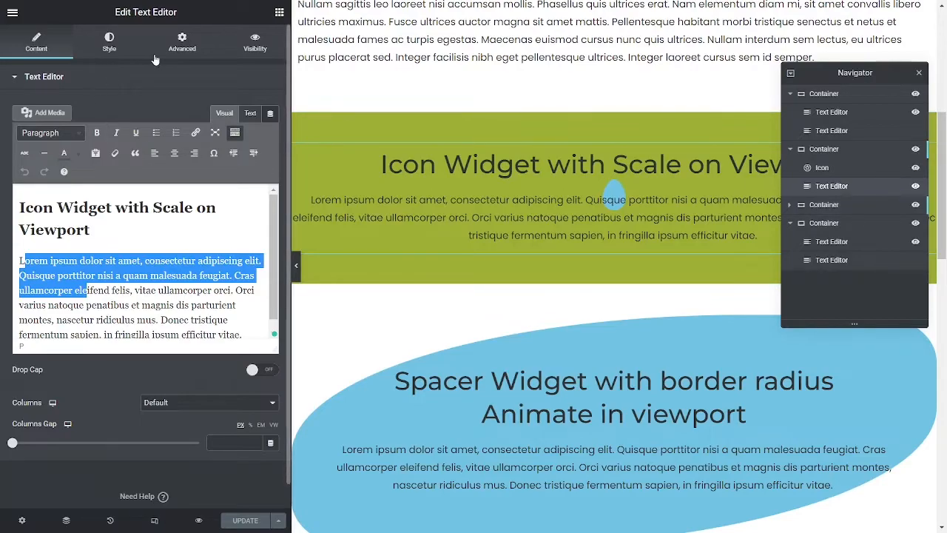
Show the Icon Widget container's Custom CSS with its wpg-reanimate scale rules.
left_click(181, 42)
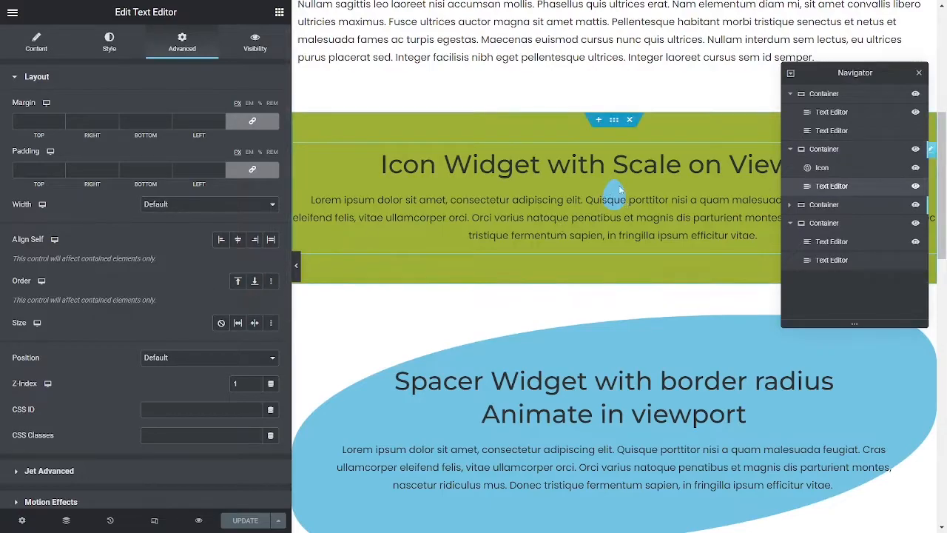
left_click(823, 149)
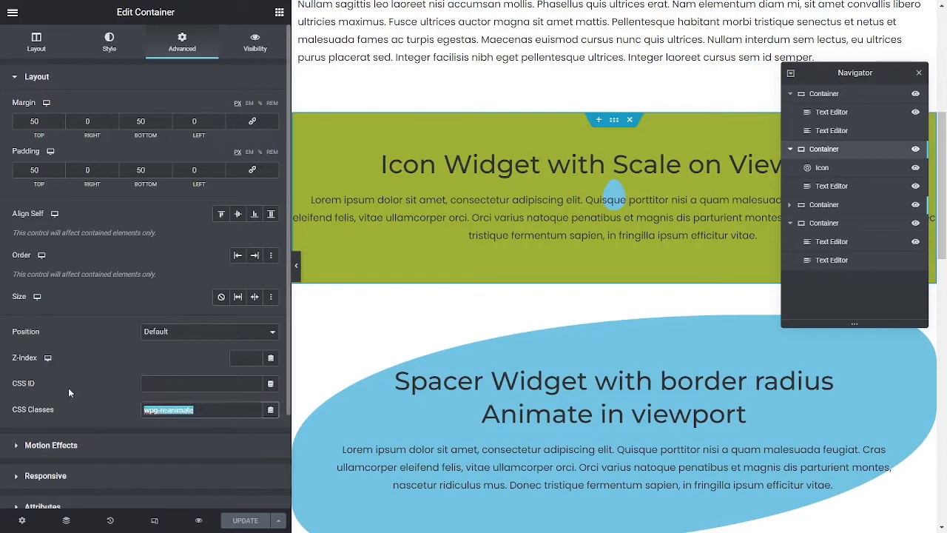
scroll("down", 3)
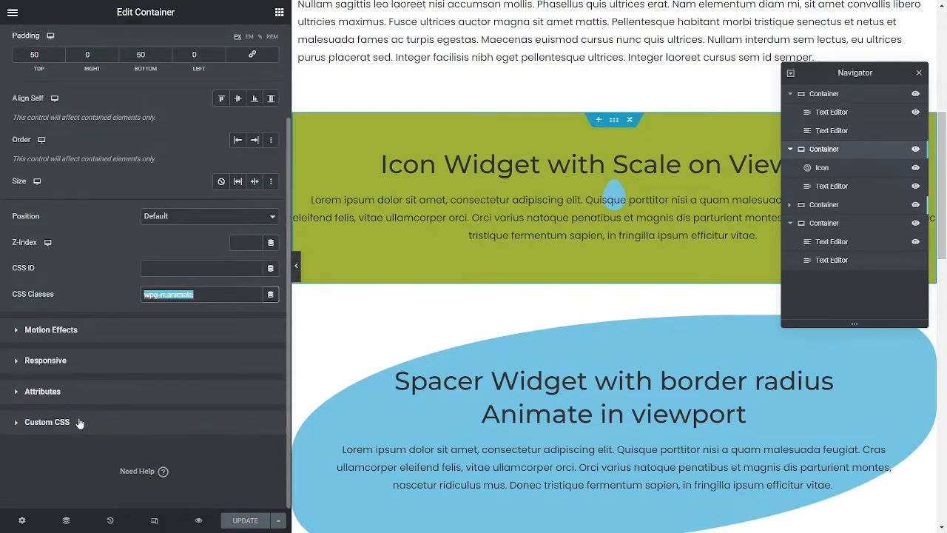
left_click(47, 422)
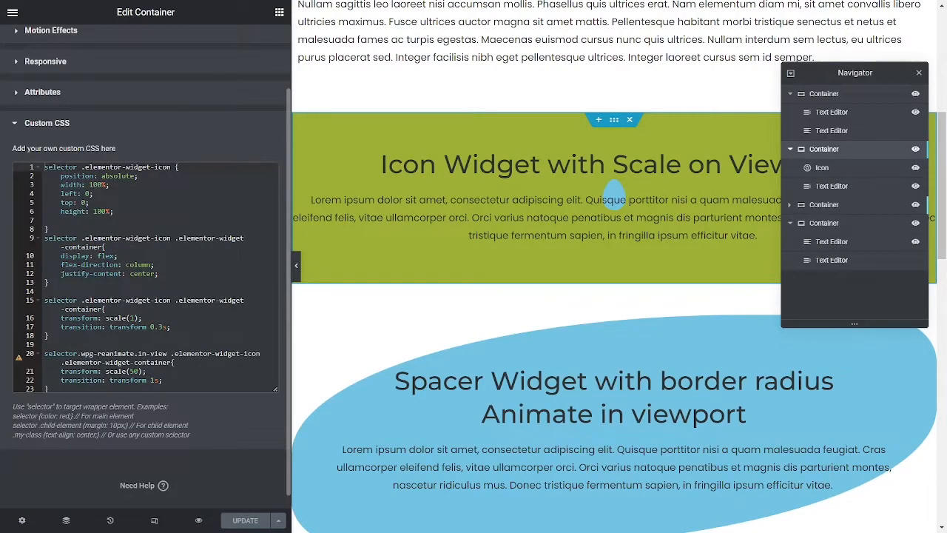
Review the container's custom CSS flex layout and scale transition rules.
left_click(182, 40)
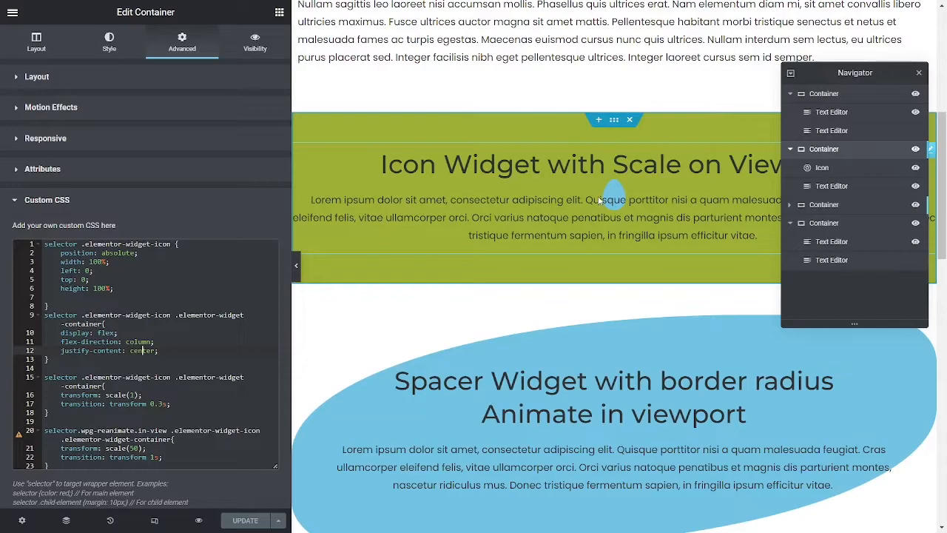
mouse_move(655, 166)
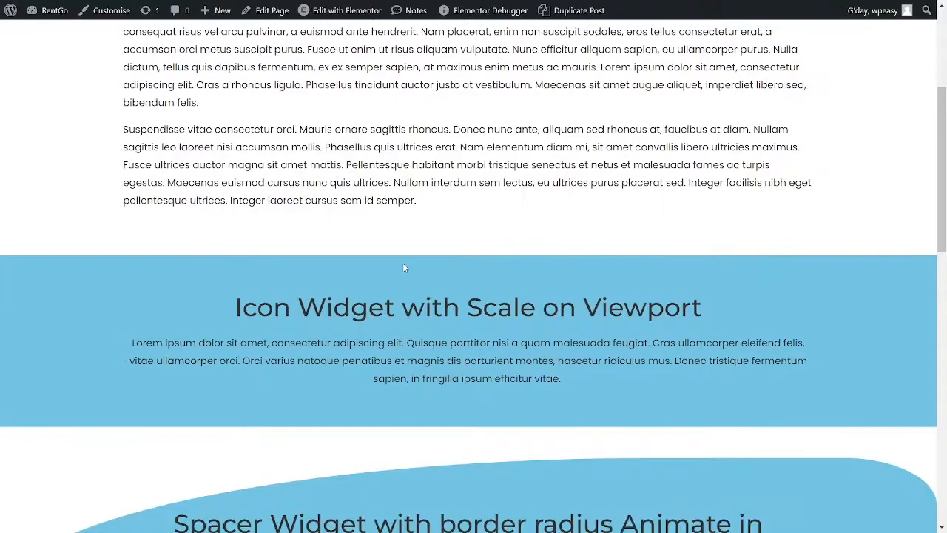
scroll("down", 3)
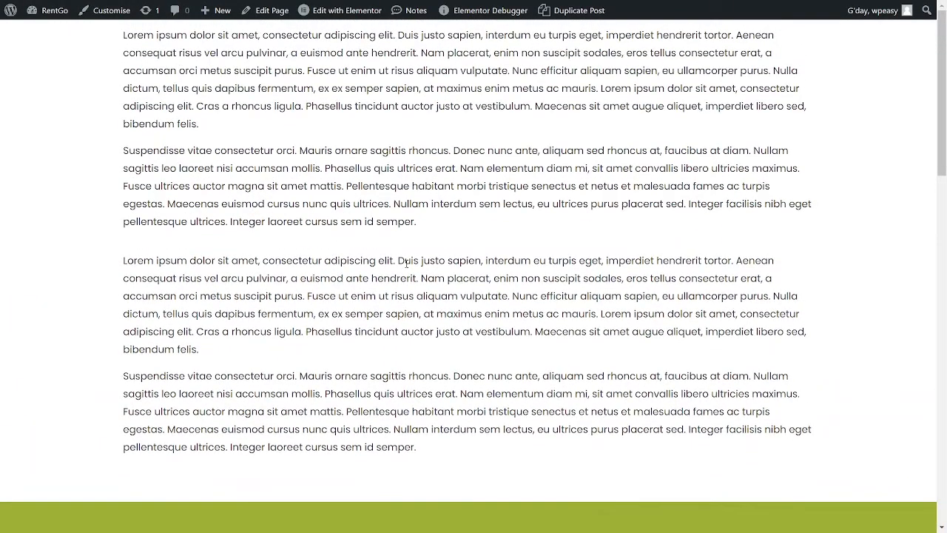
scroll("down", 3)
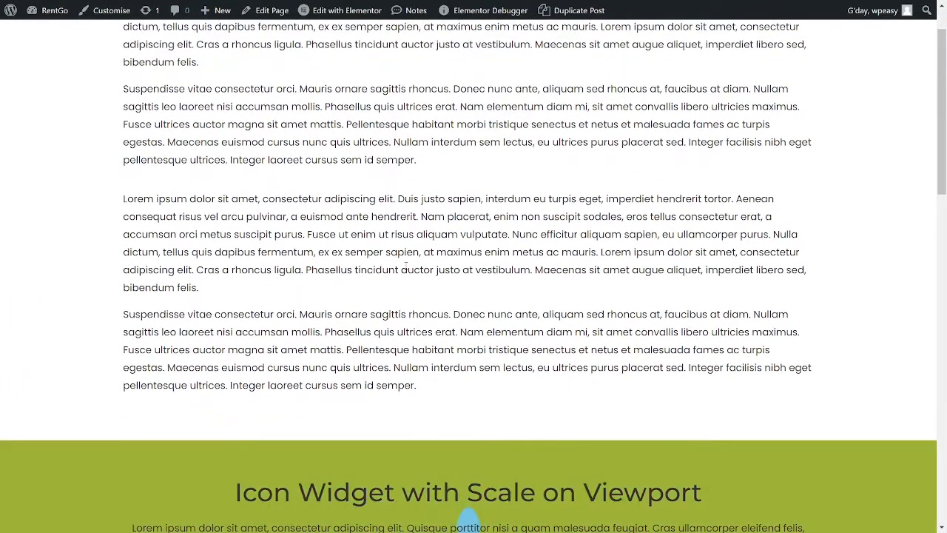
scroll("down", 3)
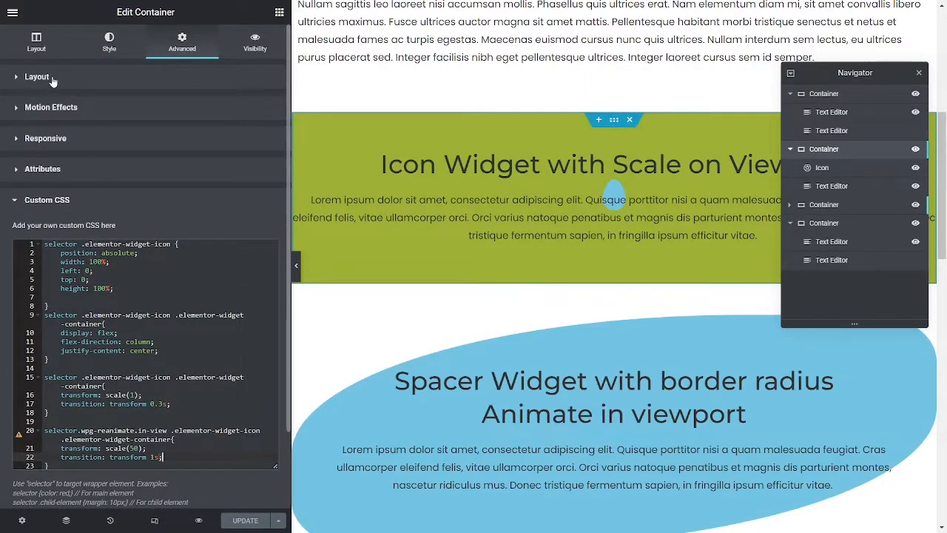
Add the animate-bg-icon CSS class to the container and select the class name.
left_click(36, 77)
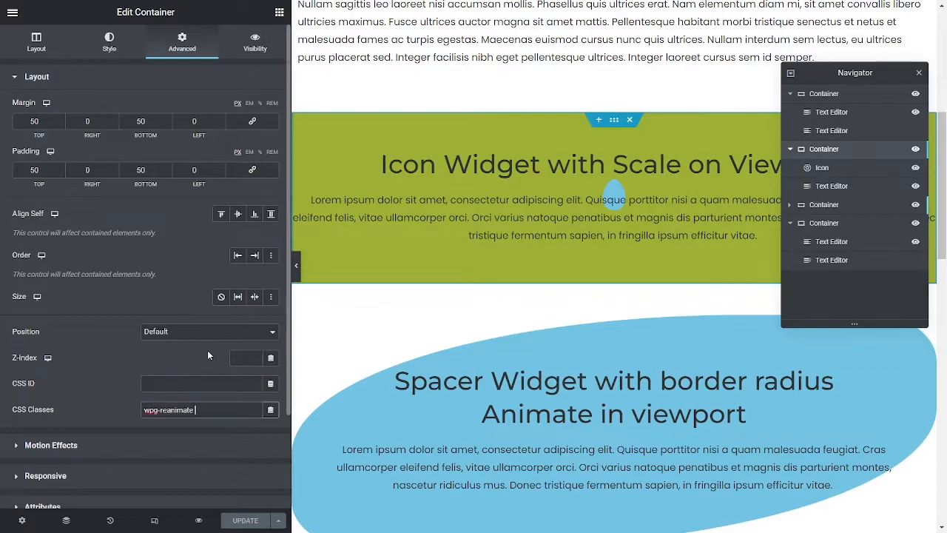
type("admin")
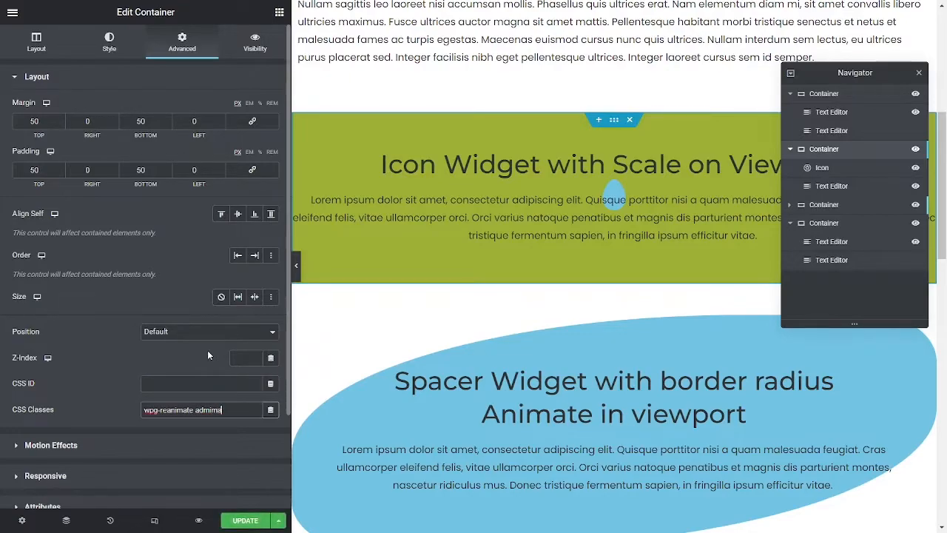
type("-bg")
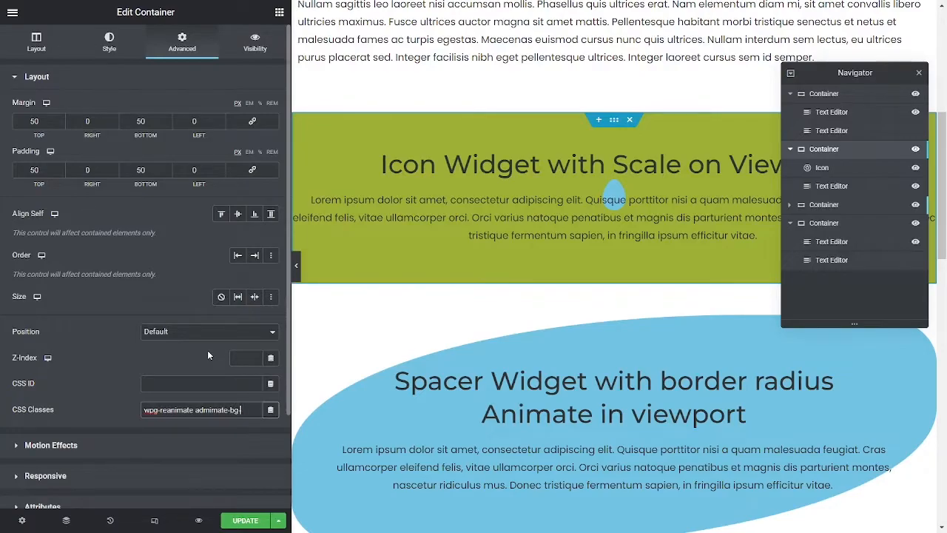
type("-icon")
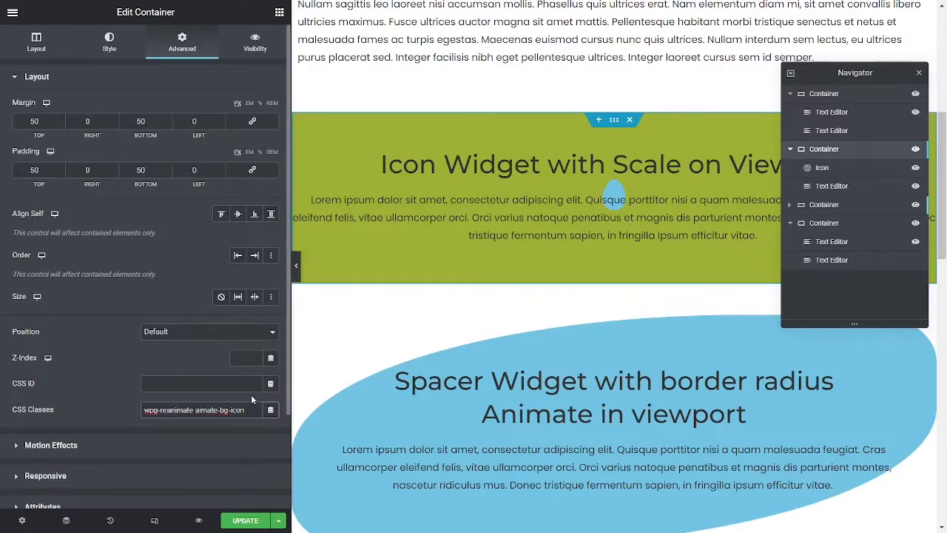
type("a-bg-icon")
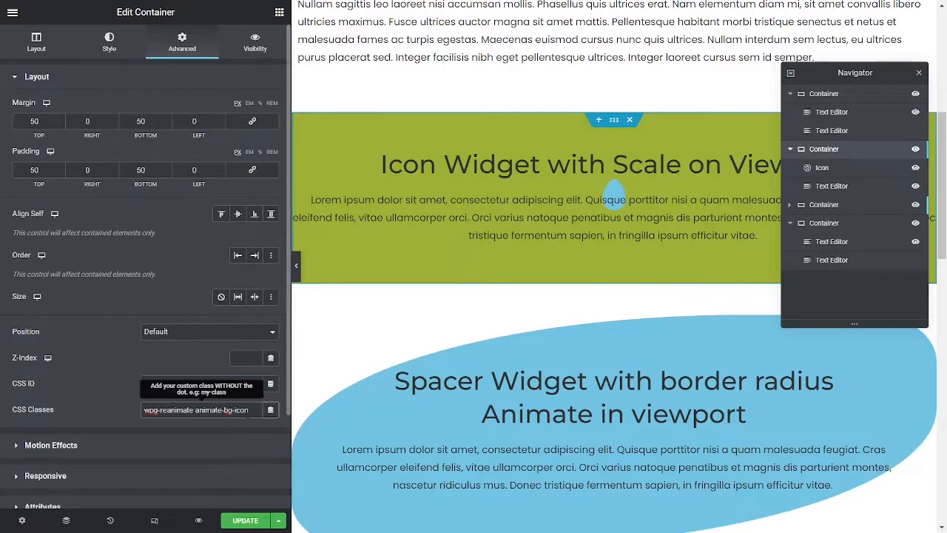
double_click(221, 409)
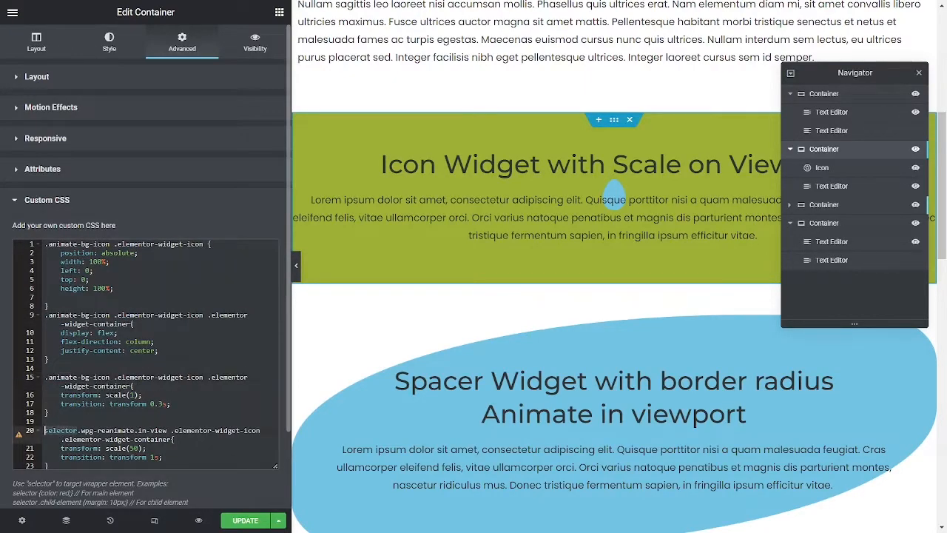
Empty the Icon Widget container's custom CSS and return to the Layout tab.
scroll("down", 3)
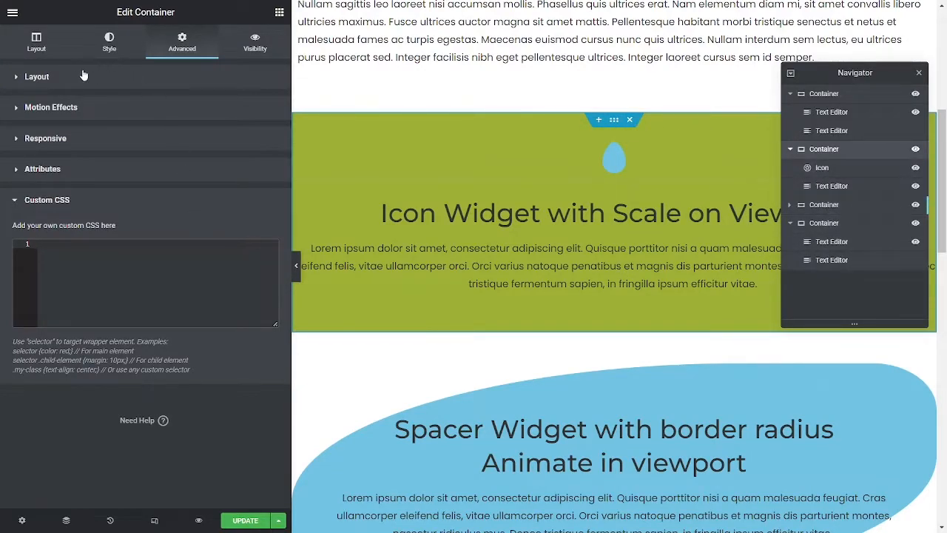
left_click(36, 76)
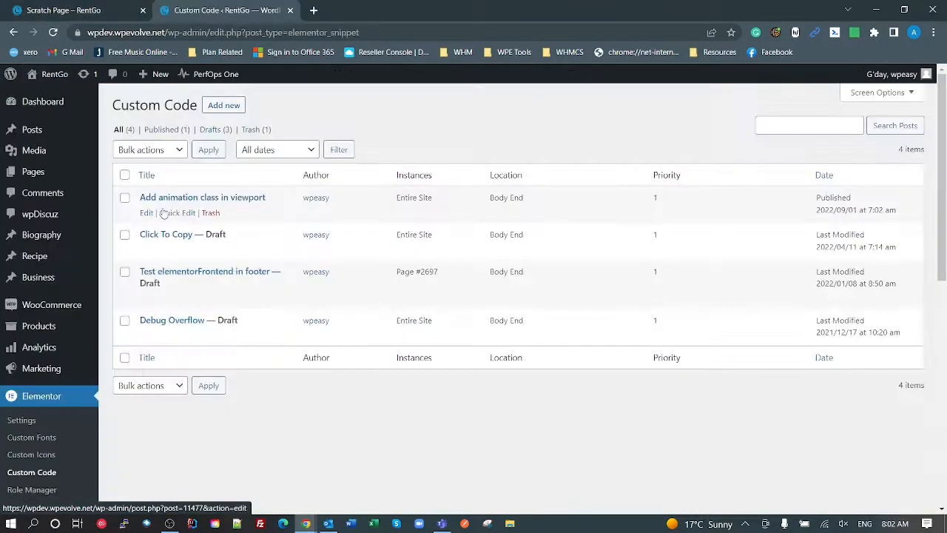
Update the 'Add animation class in viewport' snippet with the .animate-bg-icon rules and preview the Scratch Page.
left_click(202, 196)
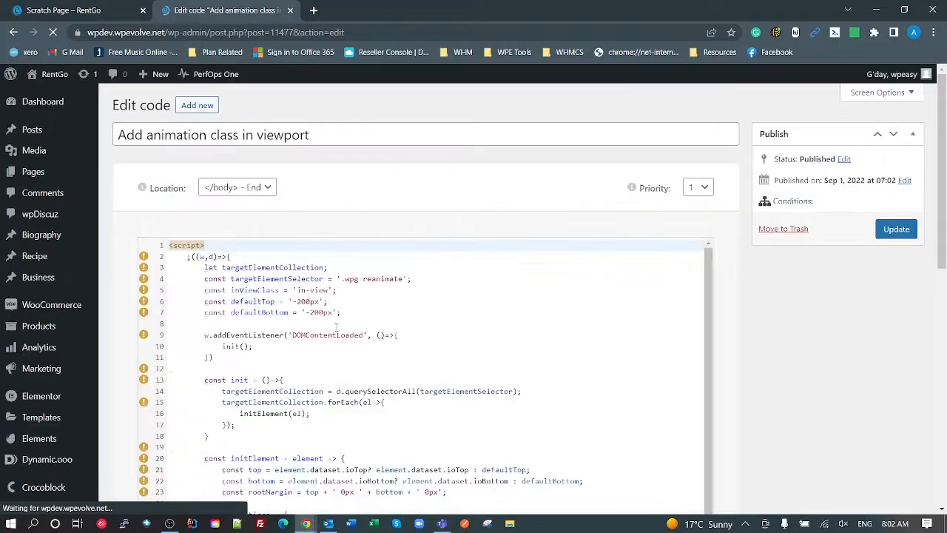
scroll("down", 3)
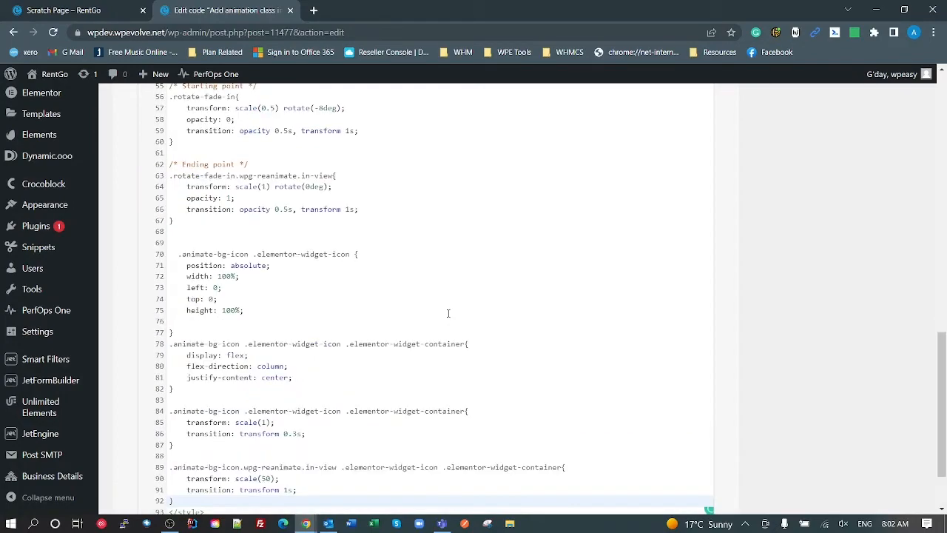
mouse_move(424, 370)
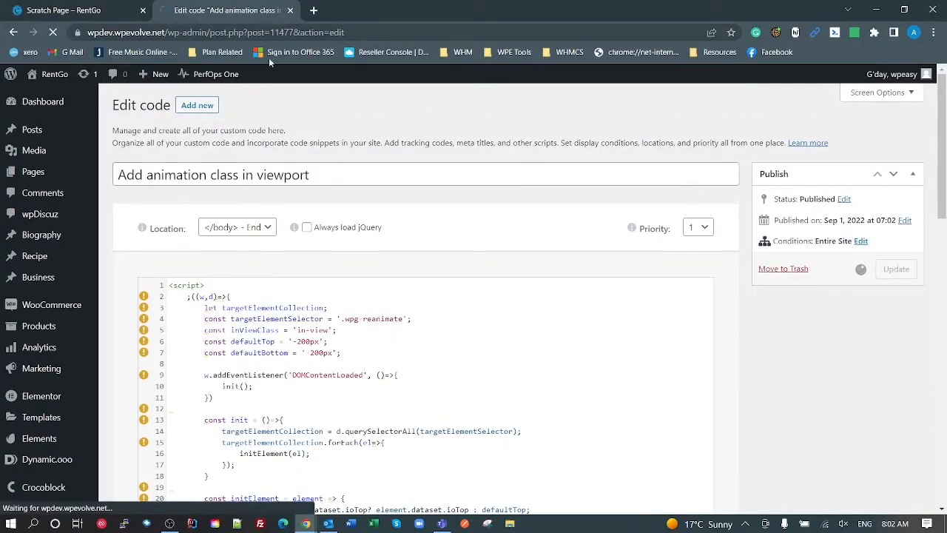
left_click(66, 10)
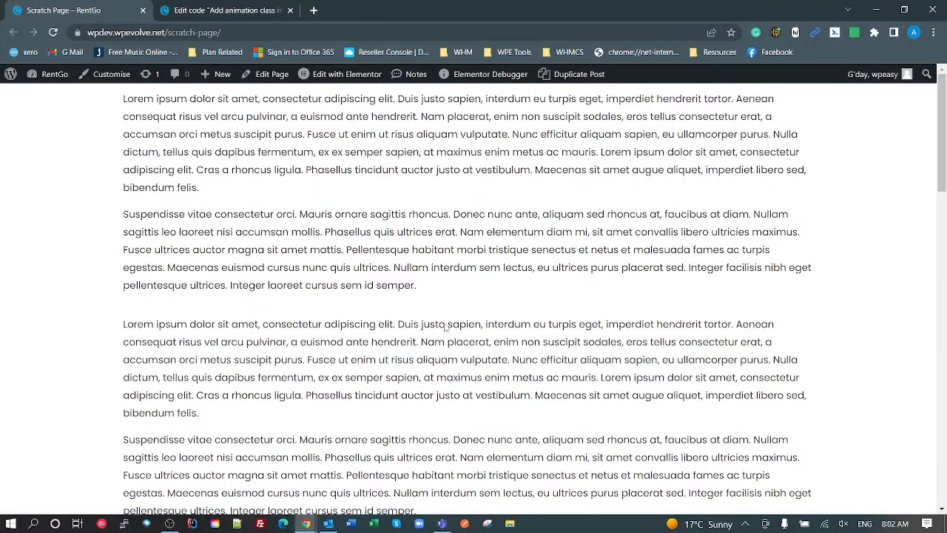
left_click(222, 10)
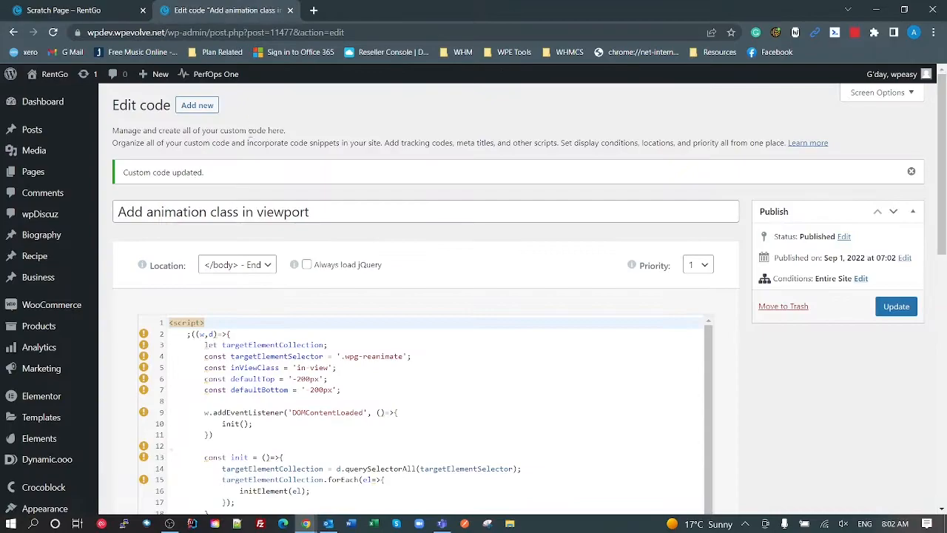
left_click(74, 10)
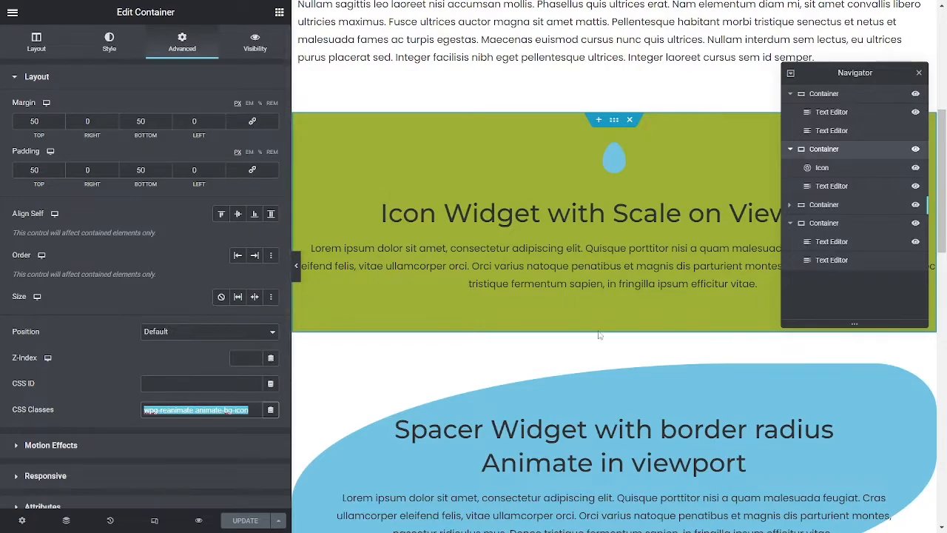
Inspect the spacer section's Spacer widget and text block in their Advanced settings.
scroll("down", 3)
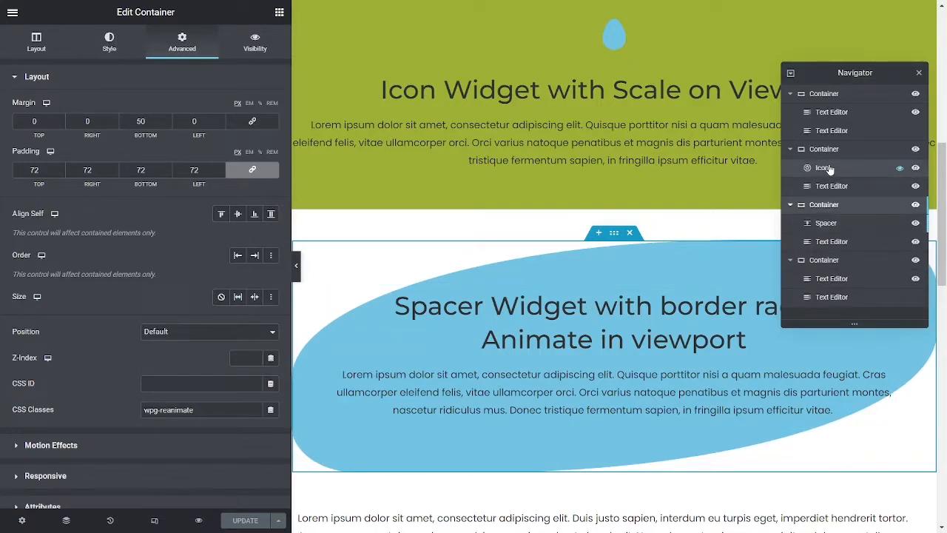
left_click(825, 223)
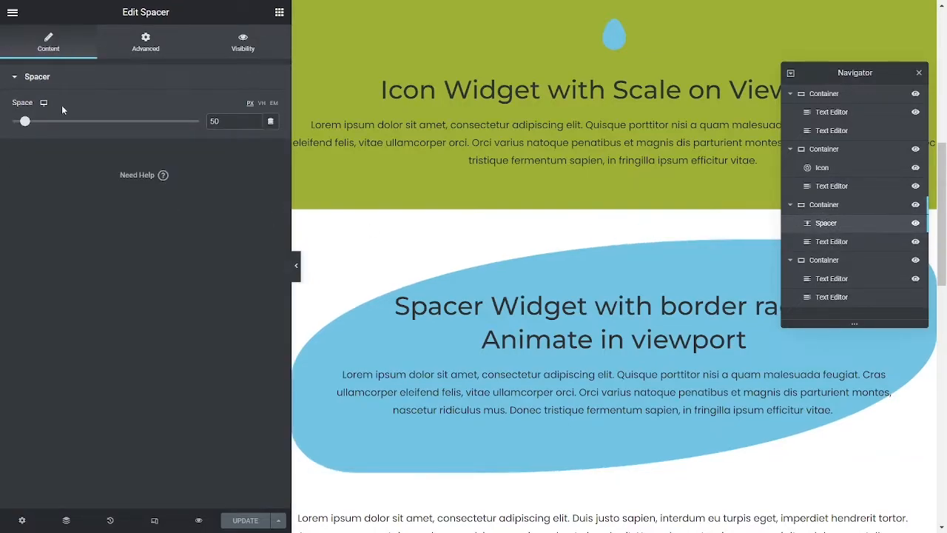
left_click(145, 42)
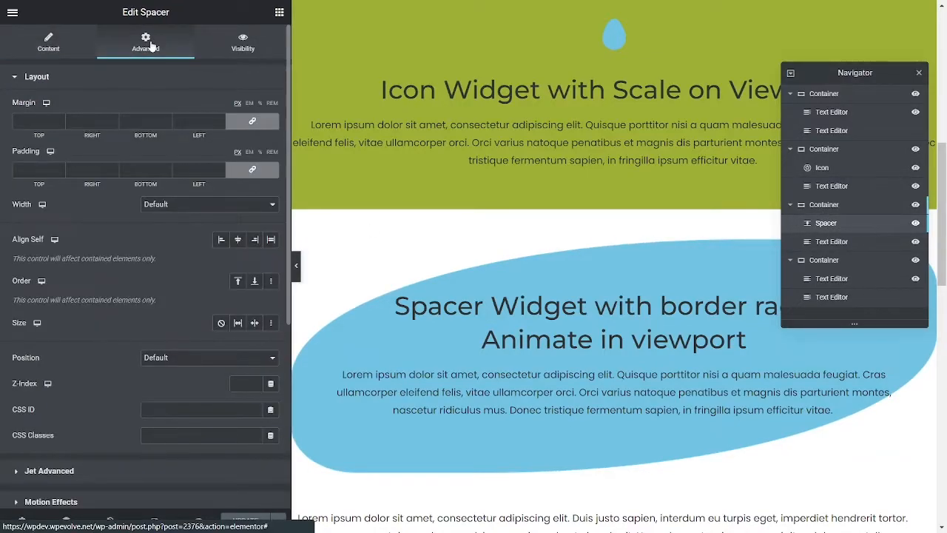
left_click(48, 43)
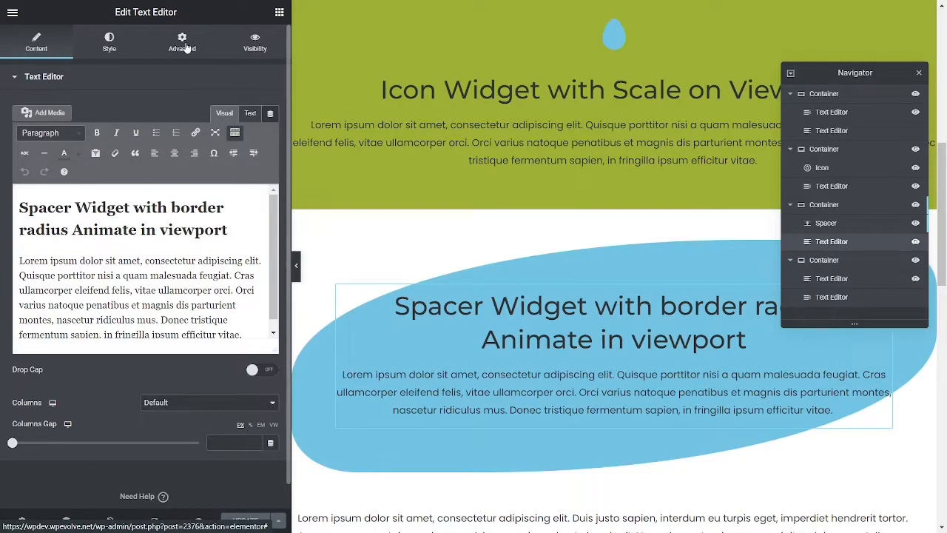
left_click(181, 42)
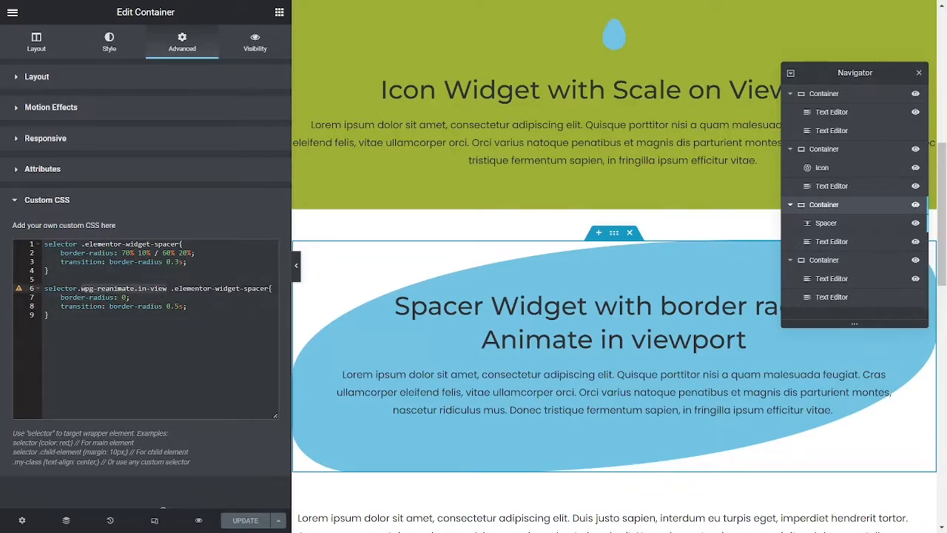
mouse_move(315, 359)
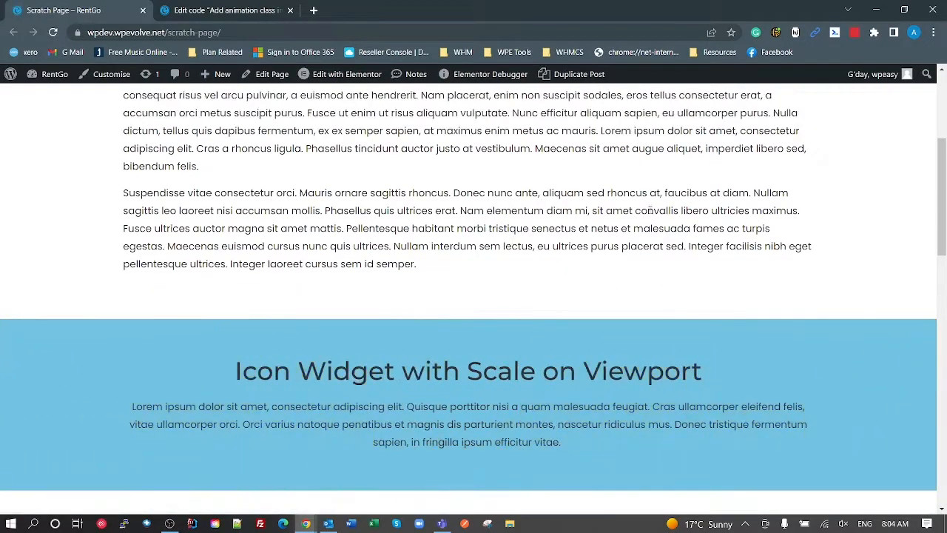
Scroll the live Scratch Page through the icon and spacer sections.
scroll("down", 3)
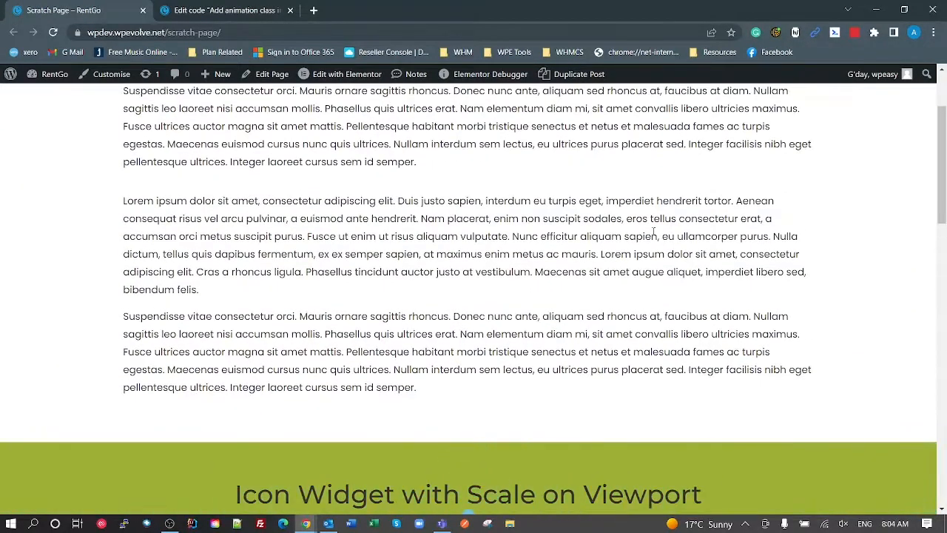
scroll("up", 3)
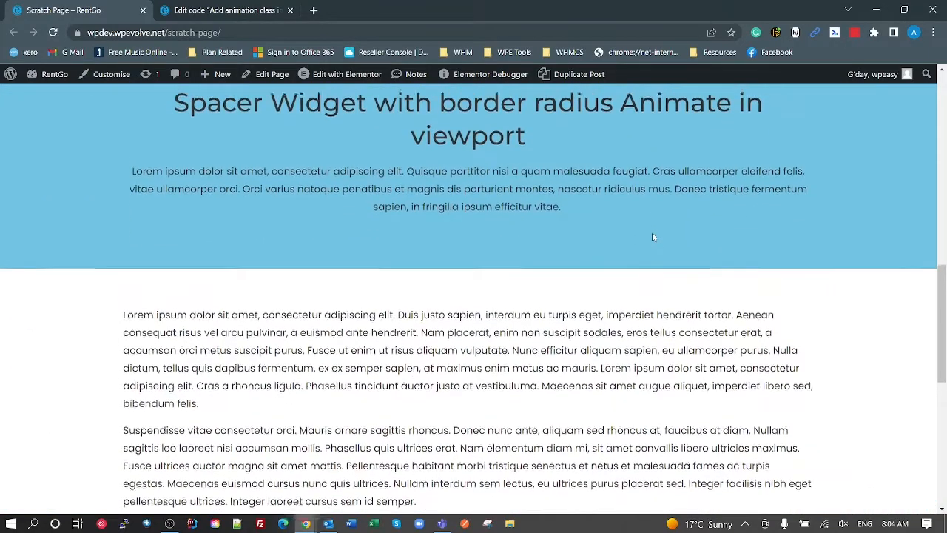
scroll("up", 3)
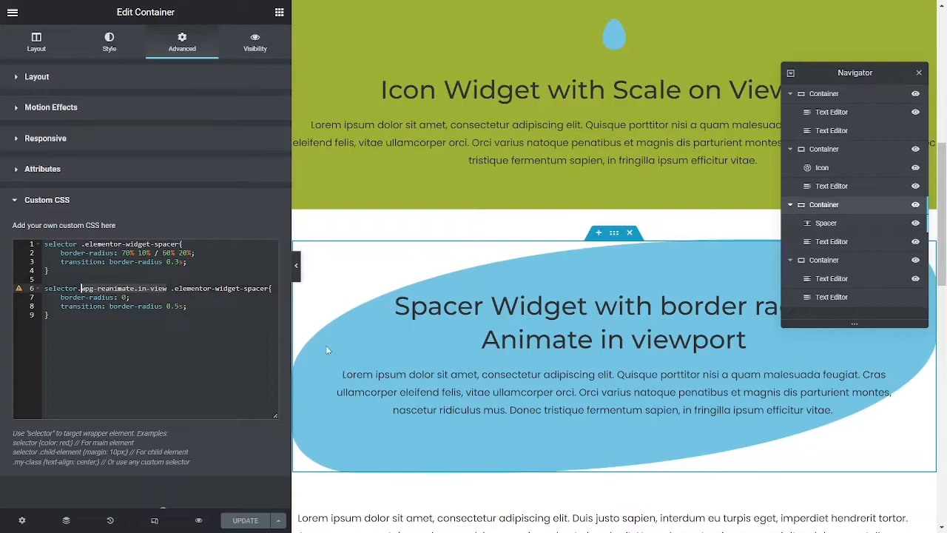
mouse_move(726, 233)
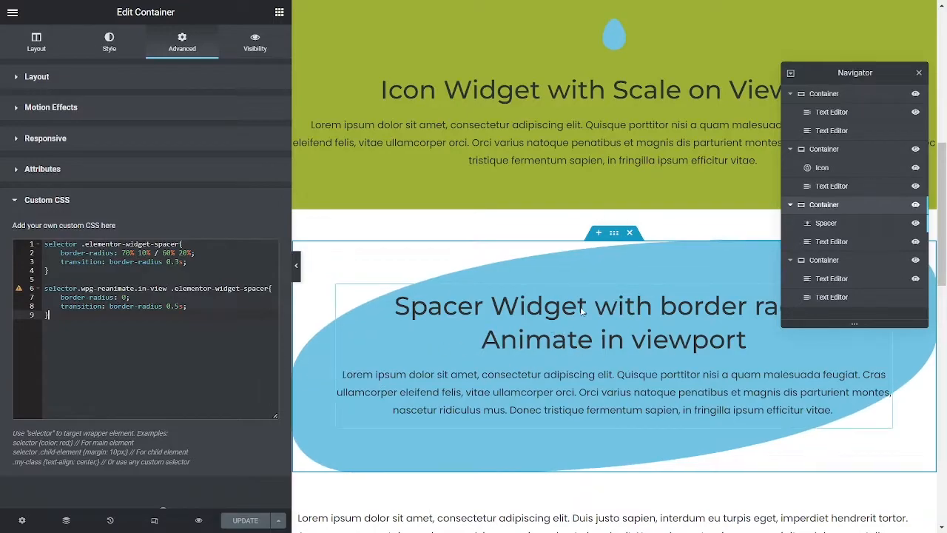
Select the Spacer widget and expand its empty Advanced Custom CSS section.
left_click(825, 222)
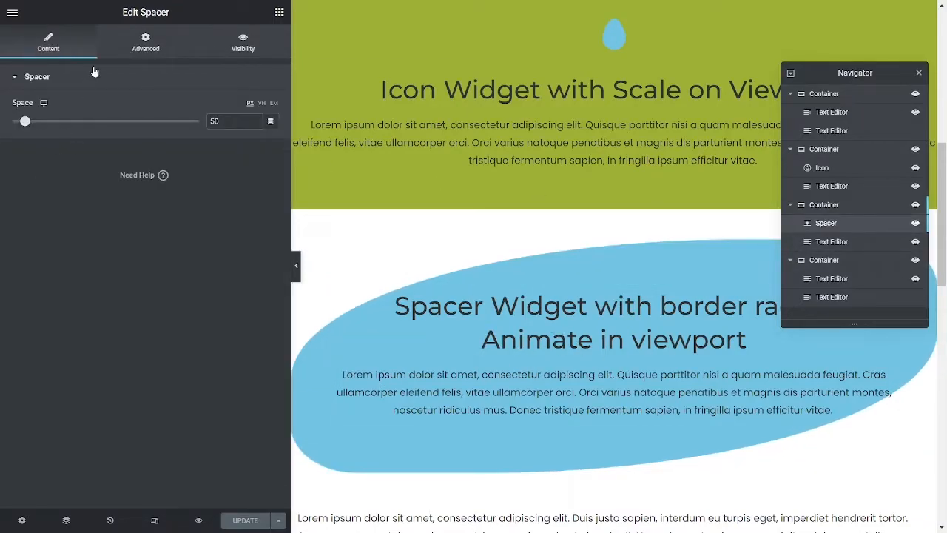
left_click(145, 43)
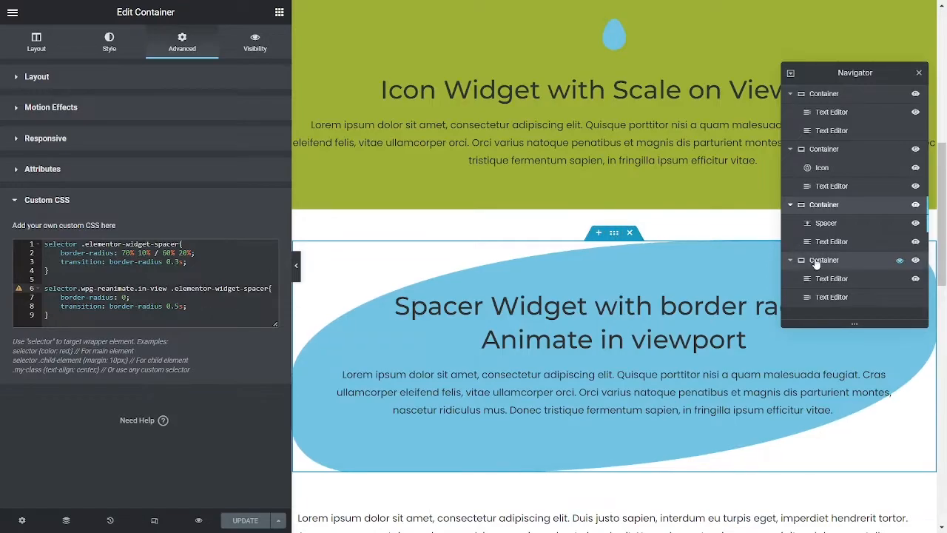
left_click(825, 223)
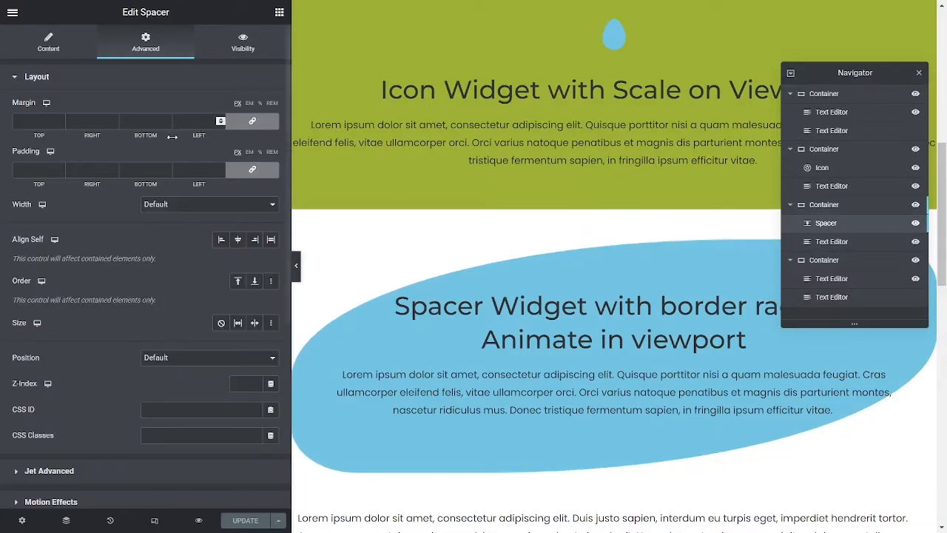
scroll("down", 3)
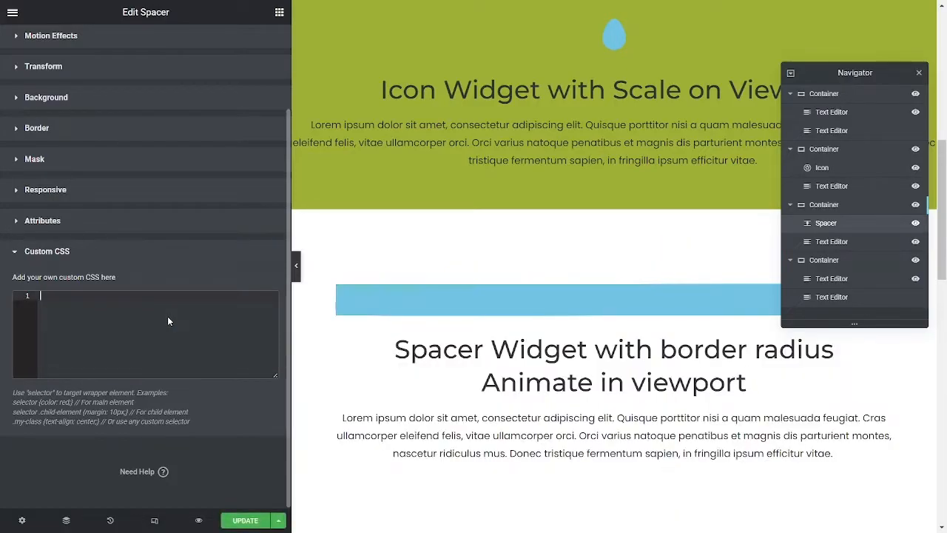
Give the spacer container CSS: absolute position, top/left 0, 100% width/height, overflow hidden.
left_click(823, 204)
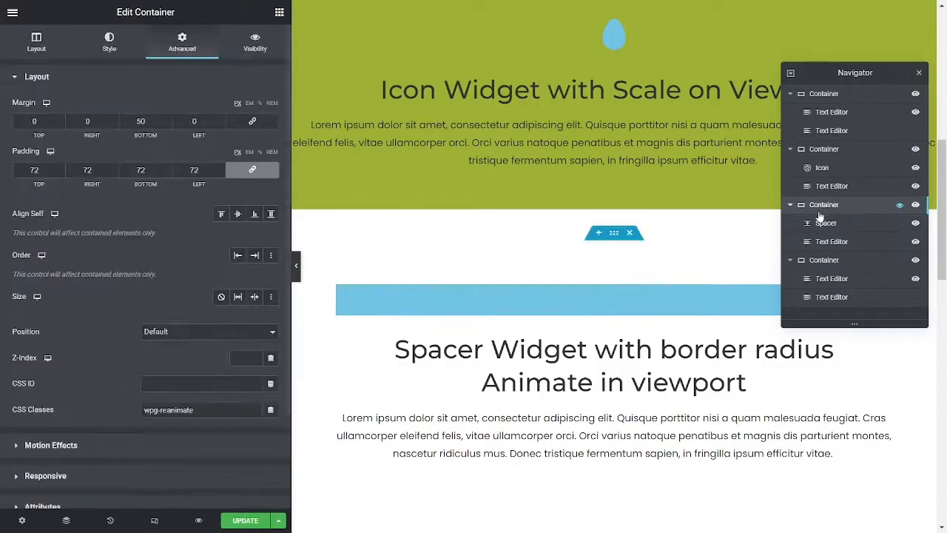
scroll("down", 3)
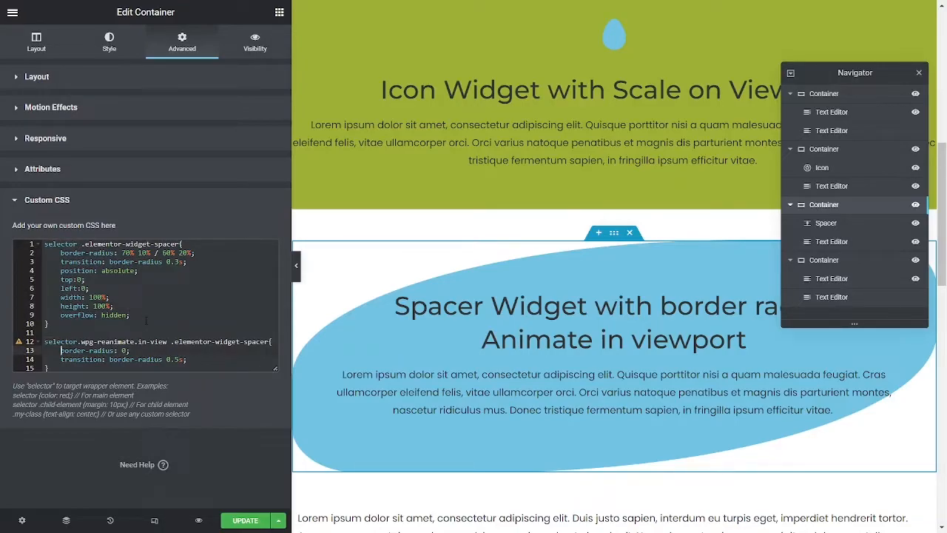
mouse_move(18, 36)
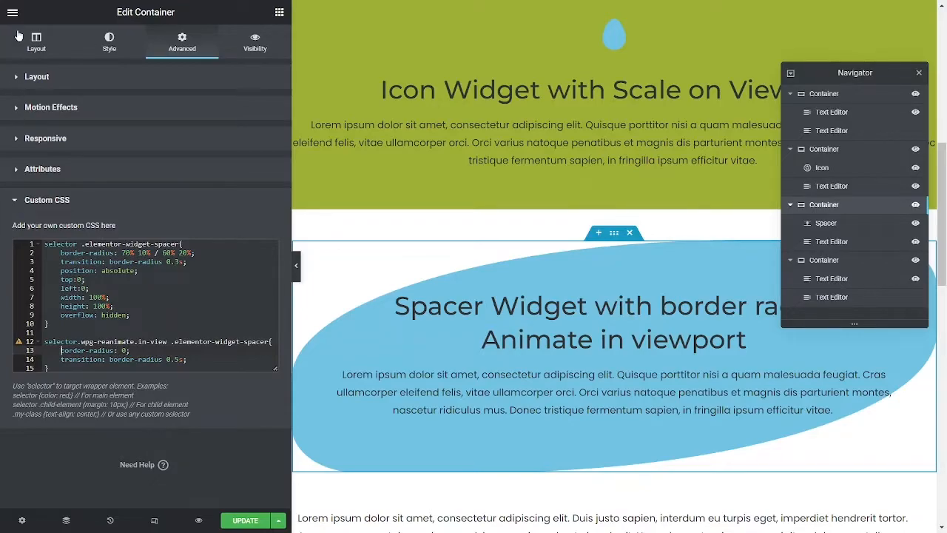
Return to the Elements panel and save the page with UPDATE.
left_click(12, 12)
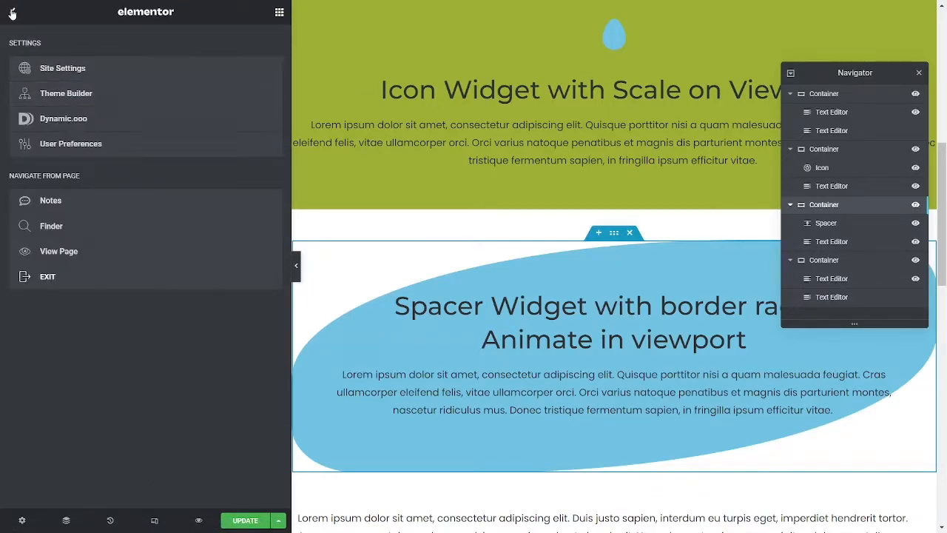
left_click(13, 12)
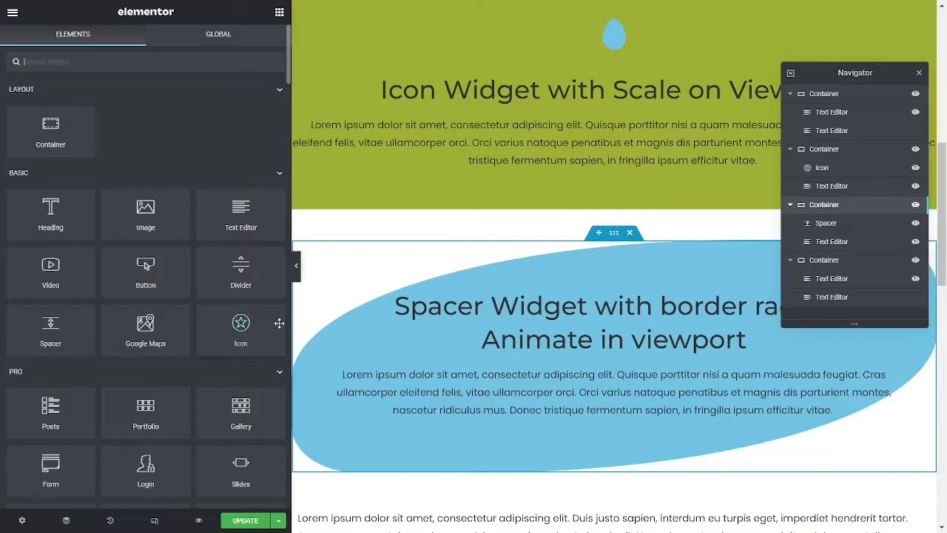
mouse_move(277, 308)
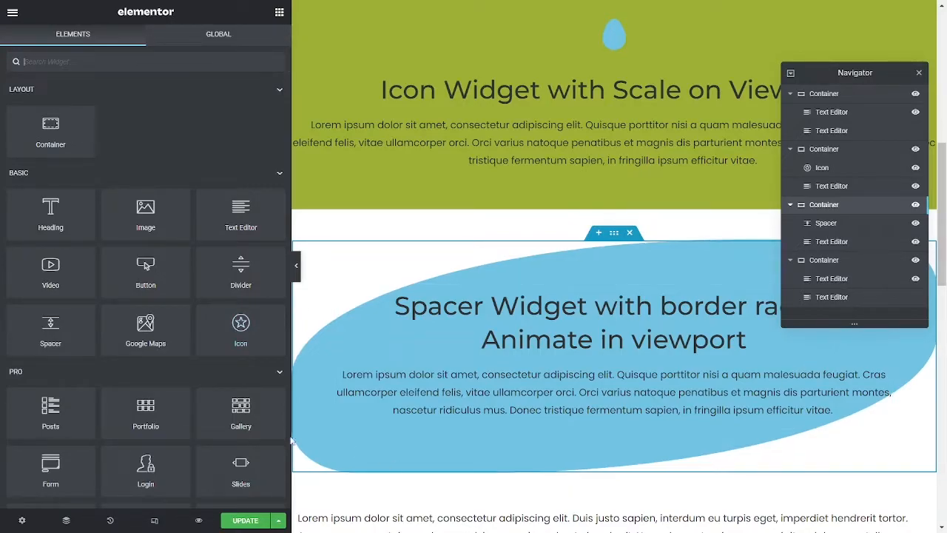
left_click(244, 520)
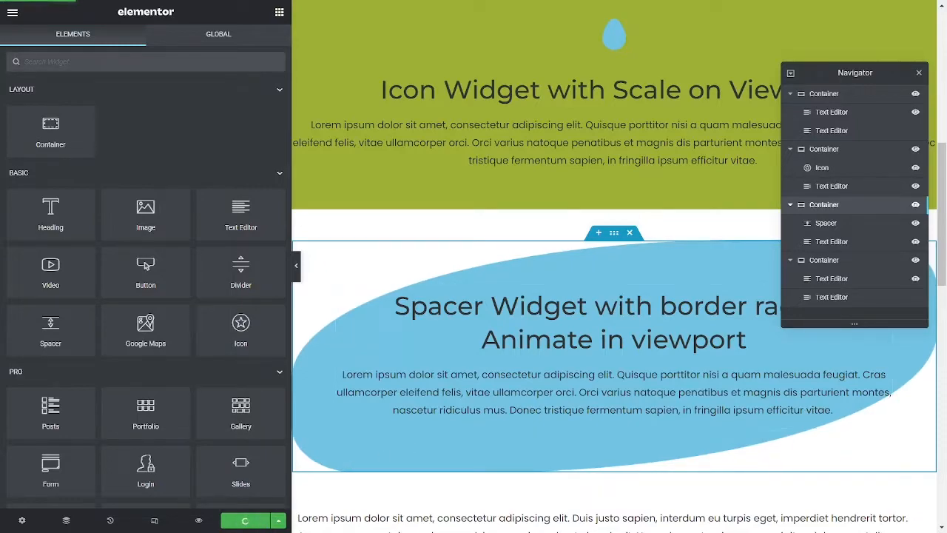